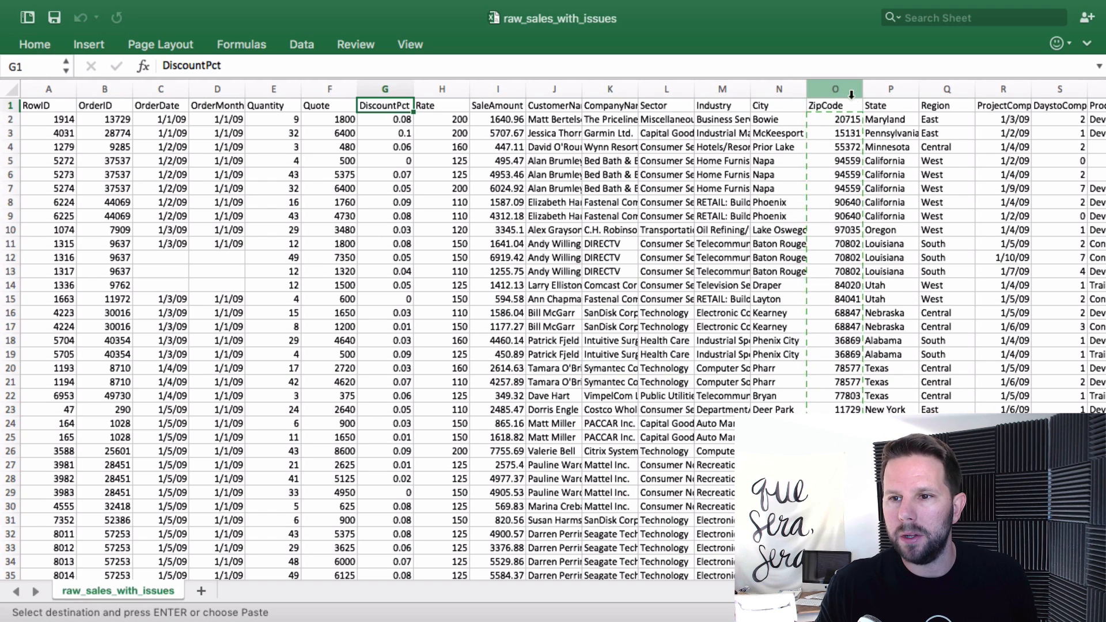
Select the ZipCode column, clear the pending copy marquee and show the Data ribbon.
click(835, 104)
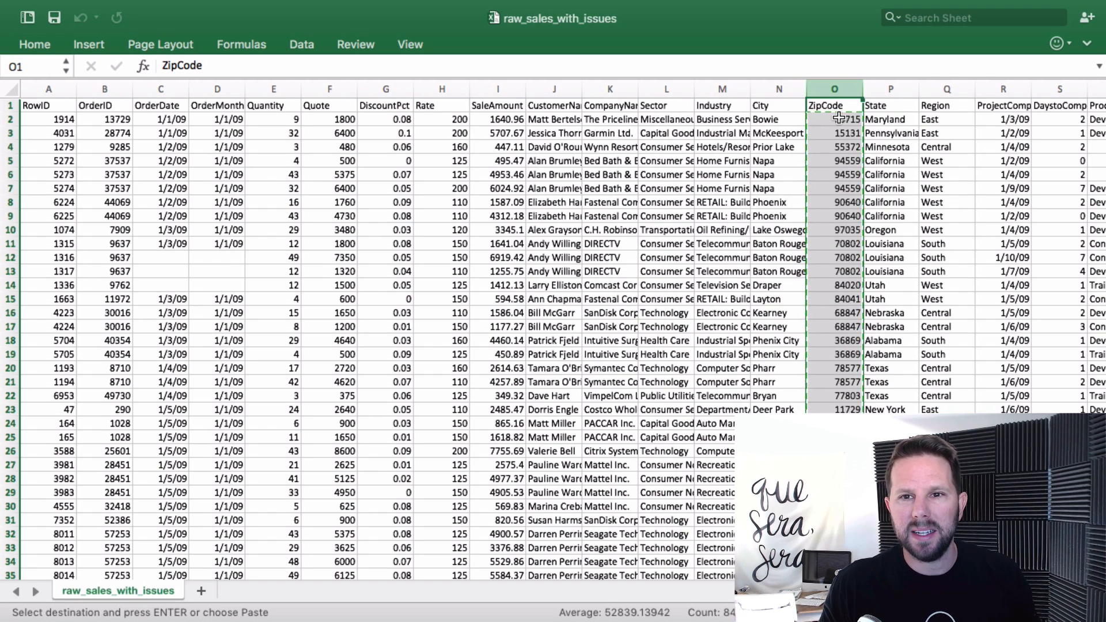
click(273, 134)
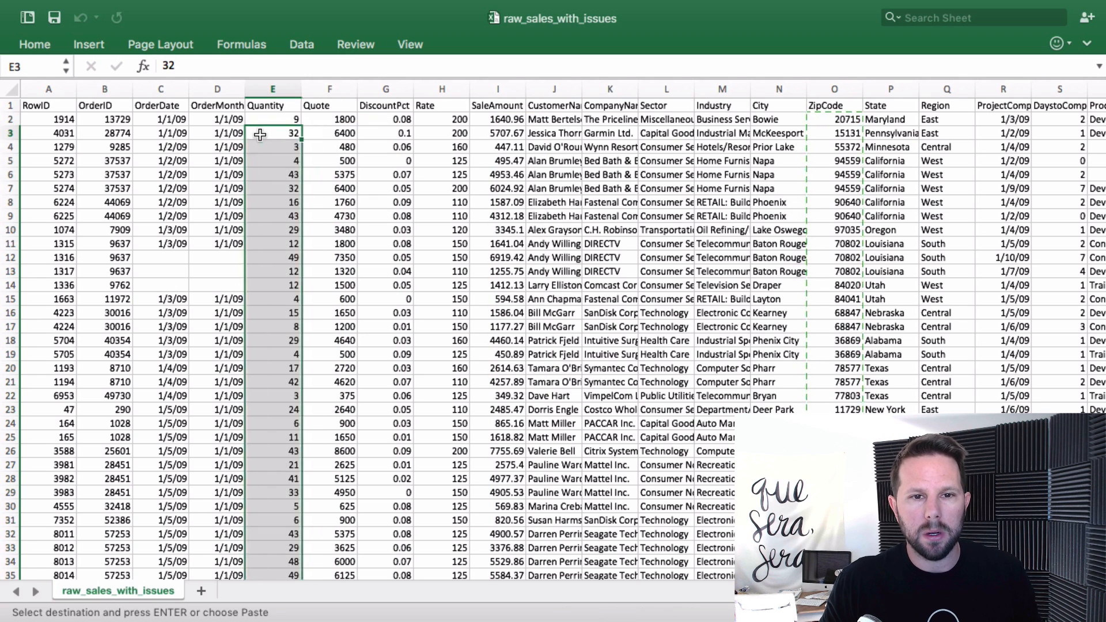
key(Escape)
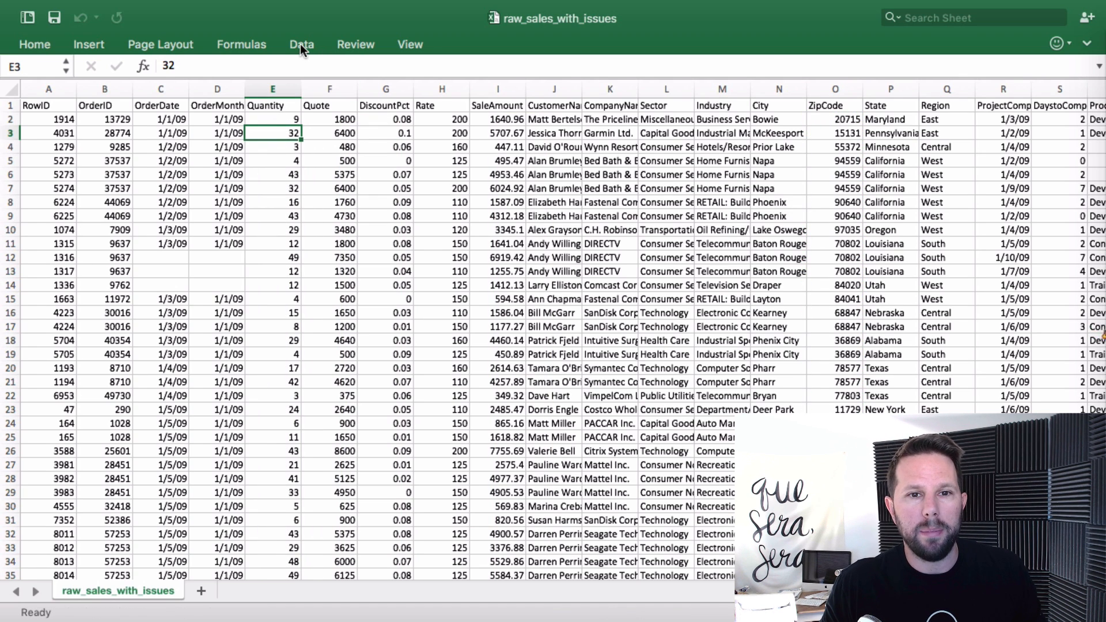
click(301, 44)
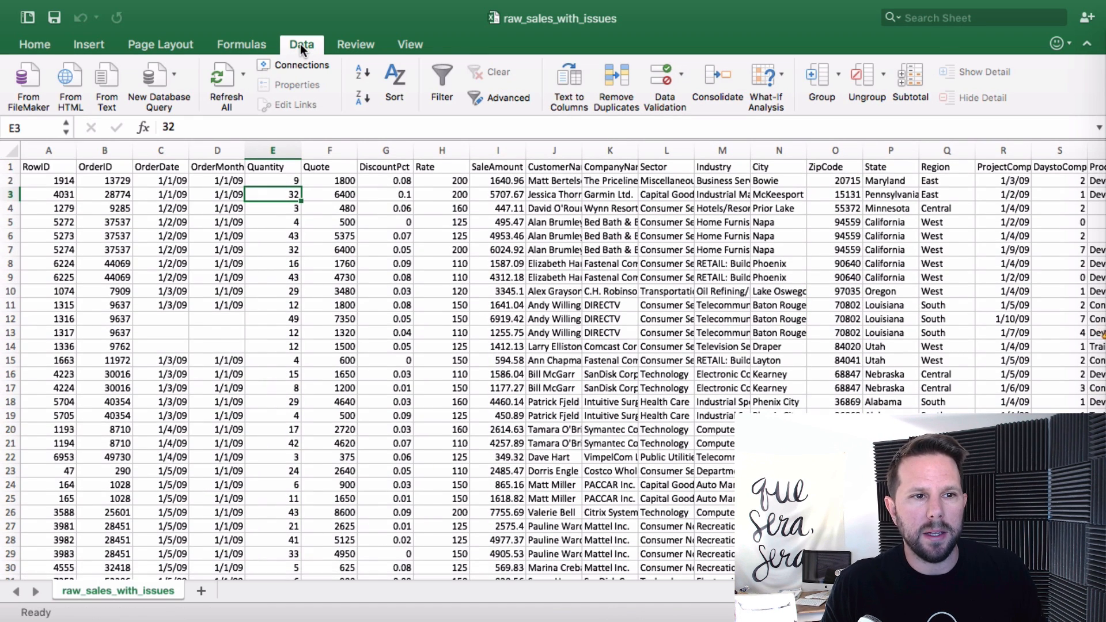
Insert a PivotTable on a new worksheet with ZipCode as rows, then return to the raw sales sheet.
click(89, 44)
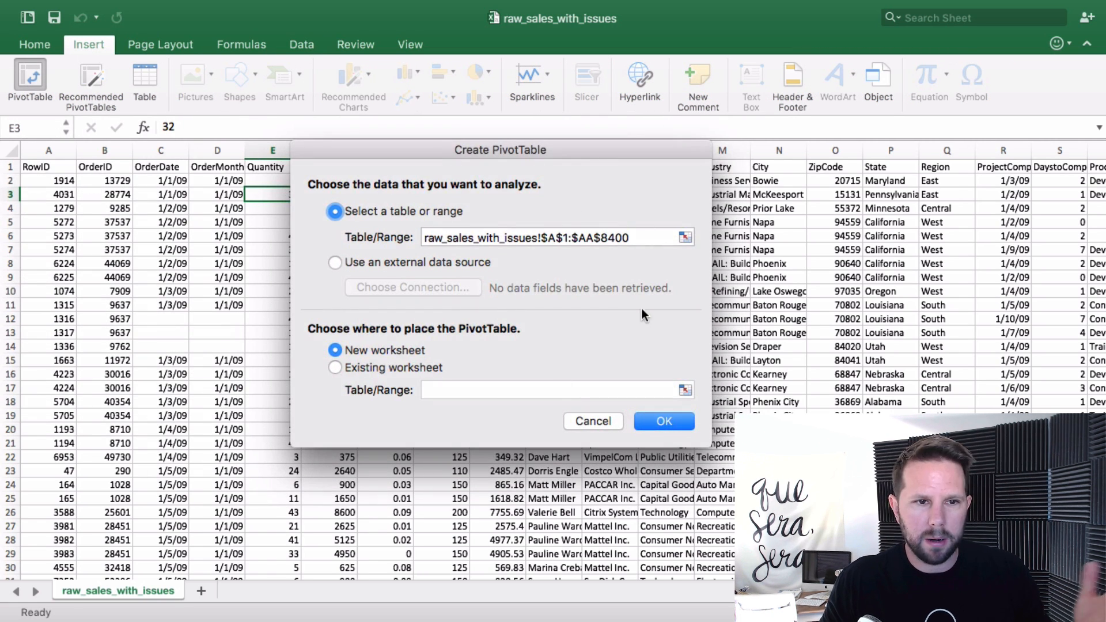
click(662, 421)
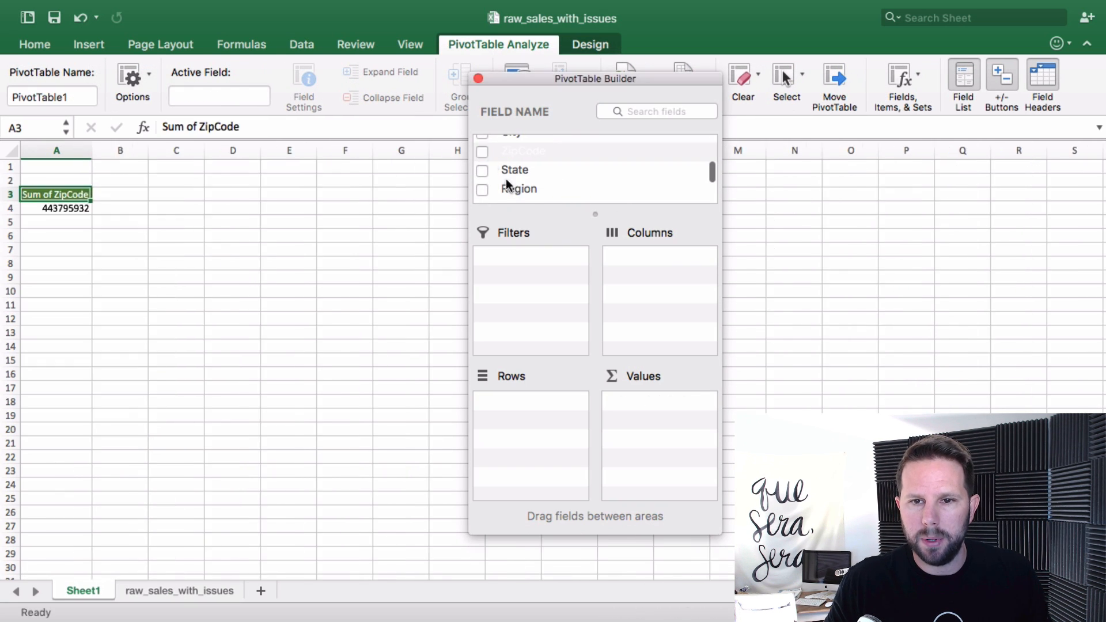
click(482, 151)
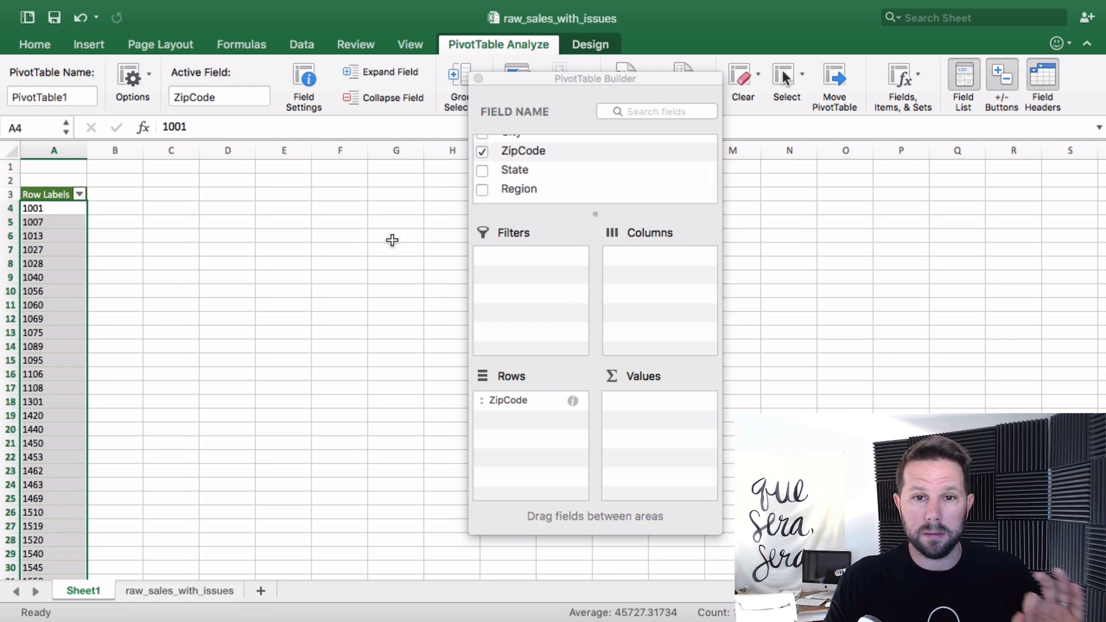
click(478, 77)
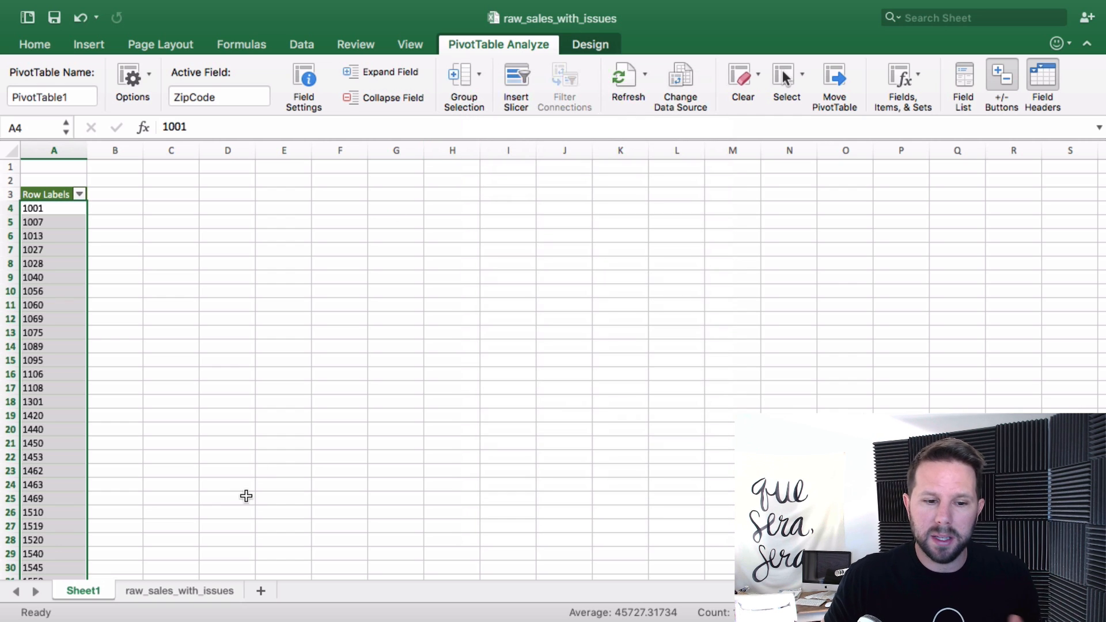
click(178, 590)
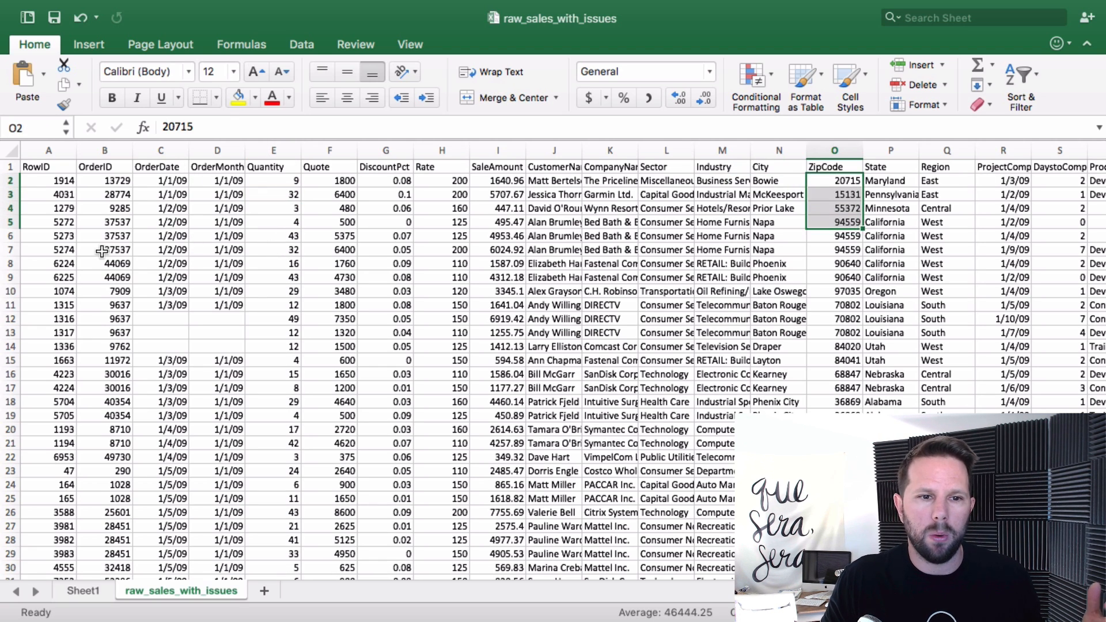
Copy the ZipCode column and paste it into A2 of a new Sheet2, duplicates included.
click(105, 180)
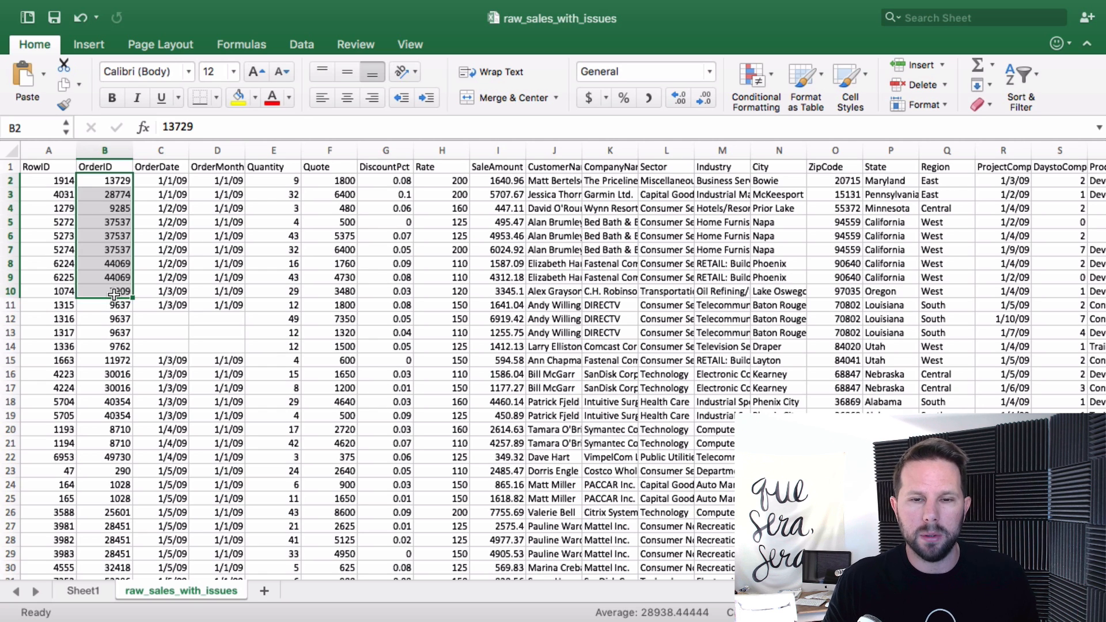
click(834, 180)
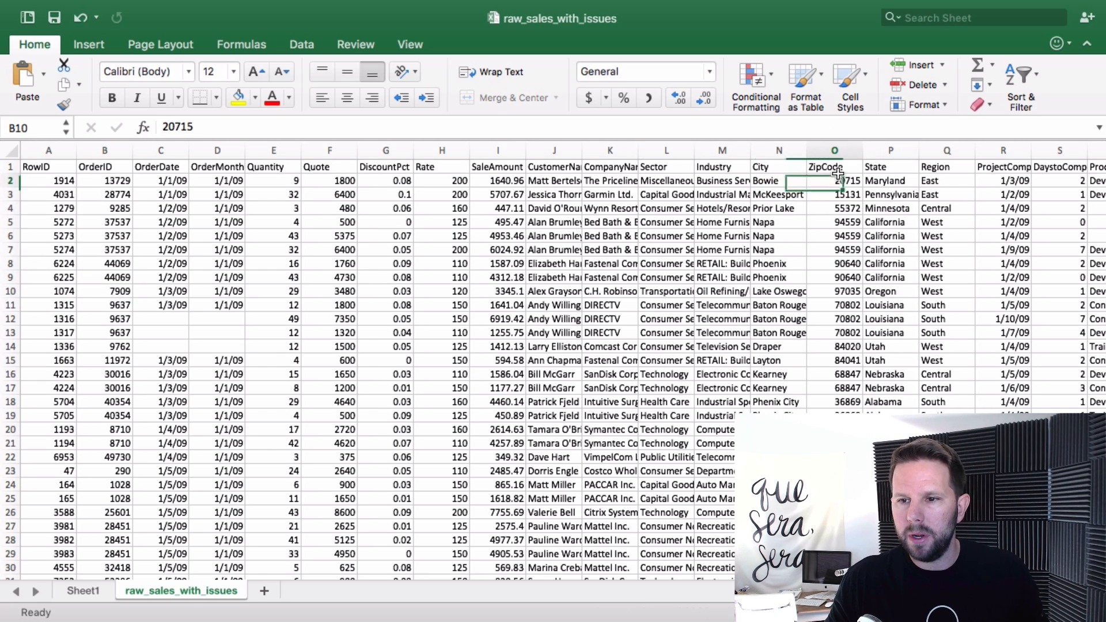
scroll(down, 3)
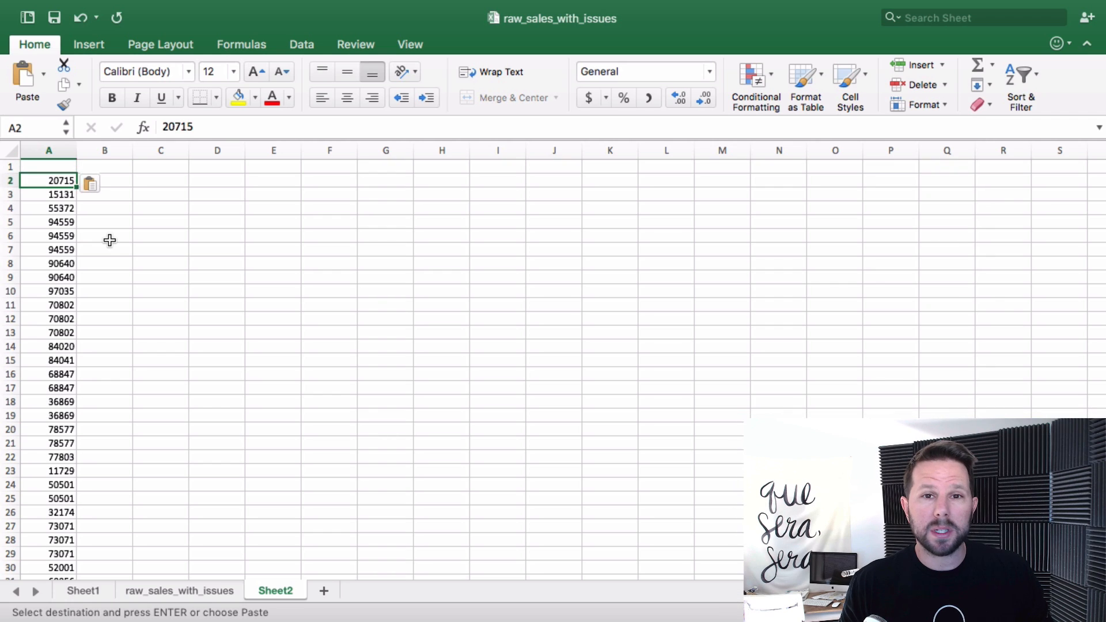
Head column A with 'zip' and column B with 'dupe?', then select the zip heading.
click(105, 179)
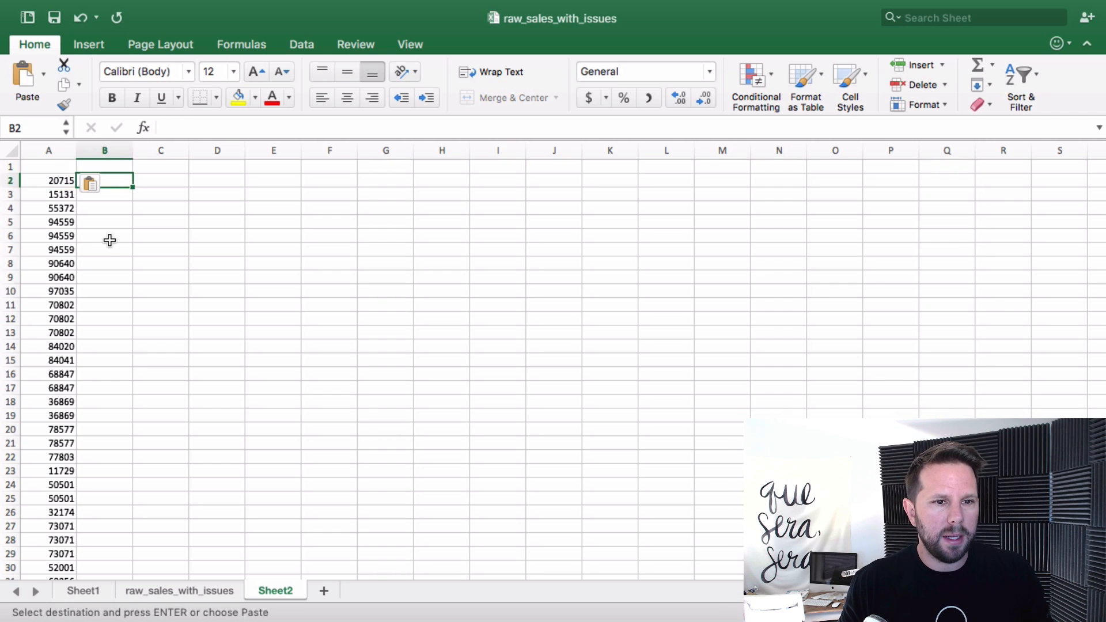
key(Return)
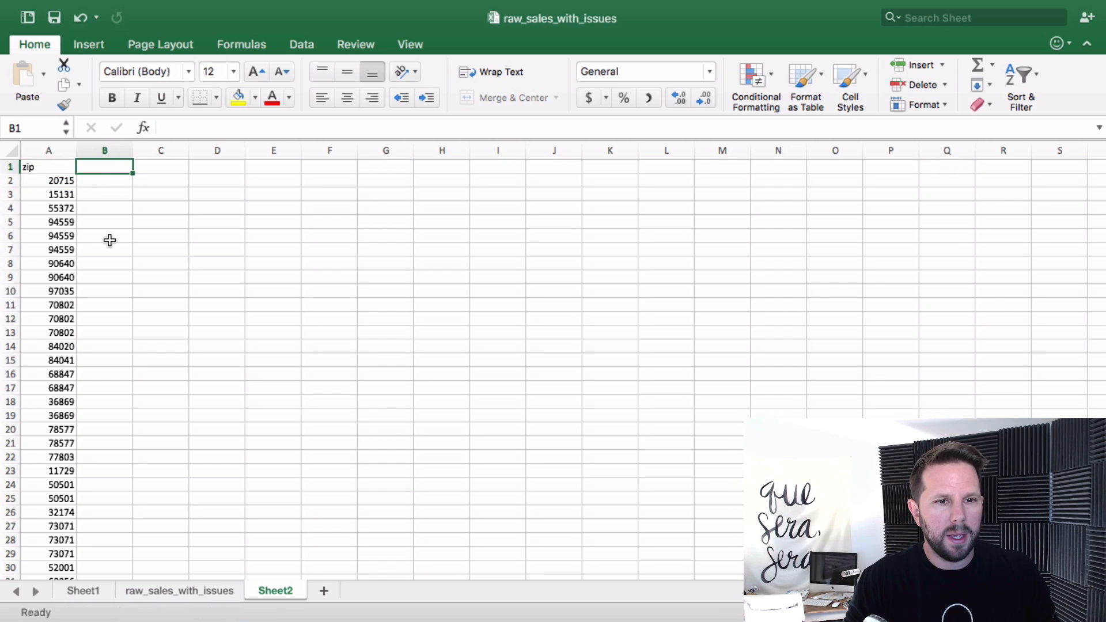
text(dupe?)
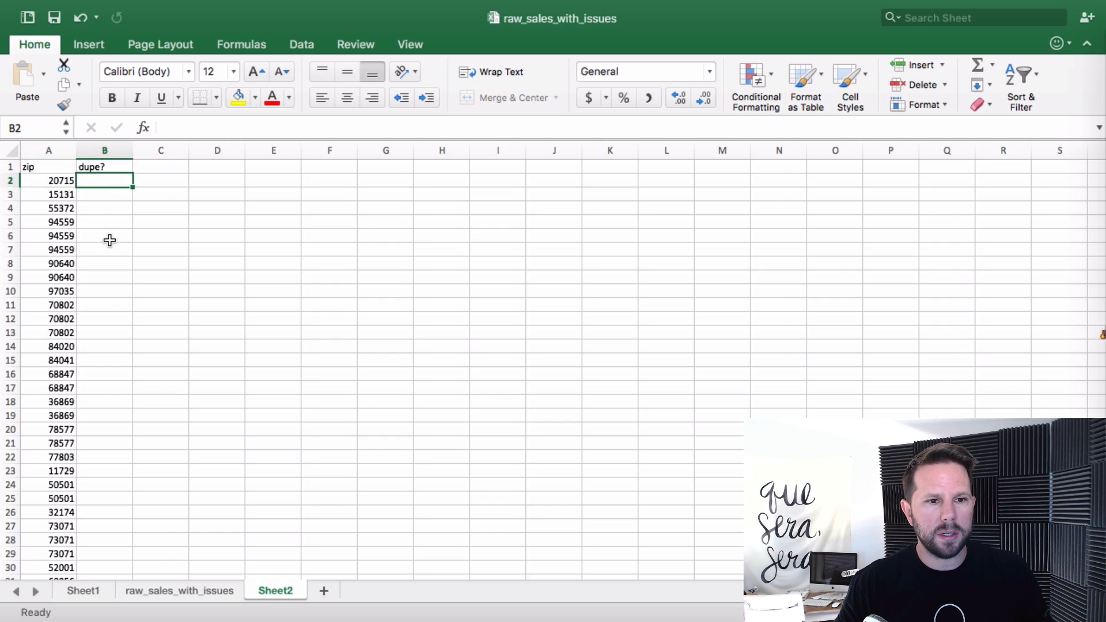
click(48, 166)
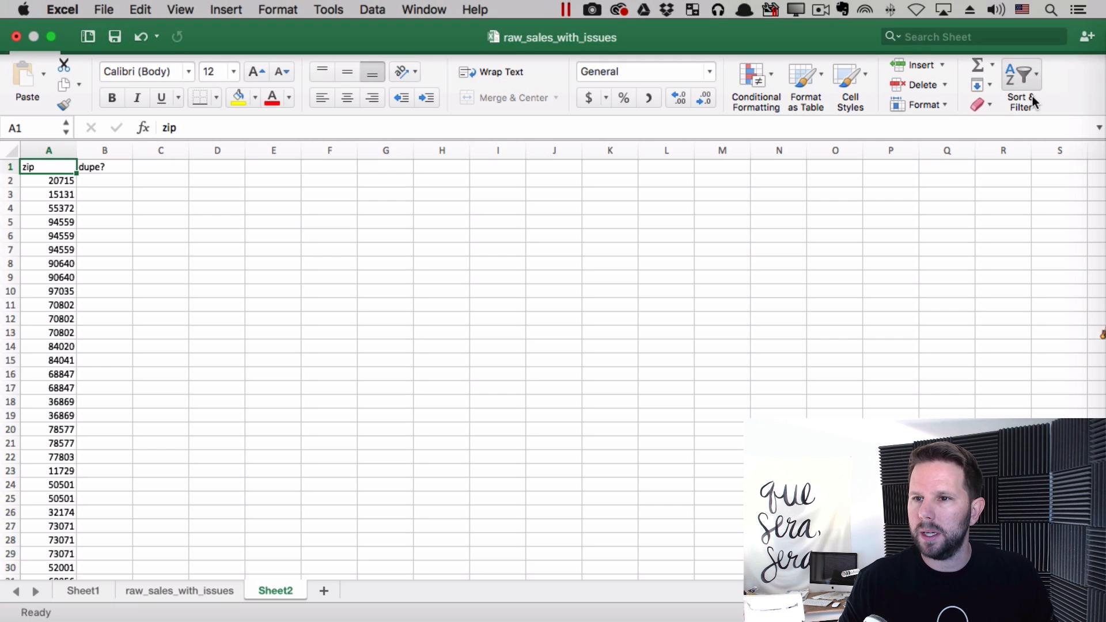
Turn on filters for the zip and dupe? headings and sort zip ascending.
click(1022, 76)
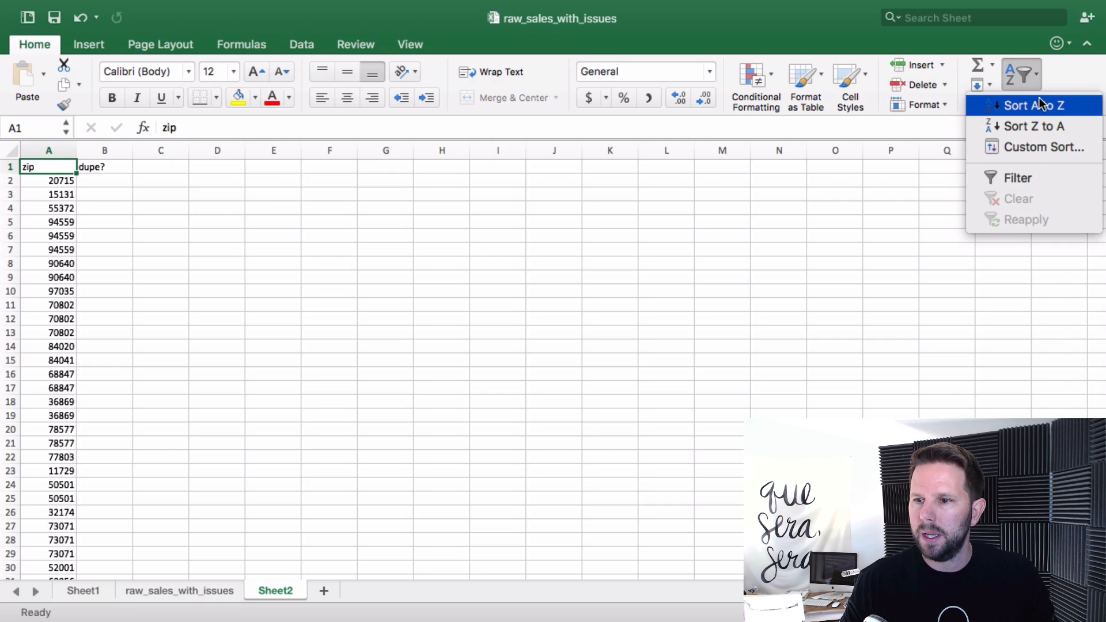
click(1017, 177)
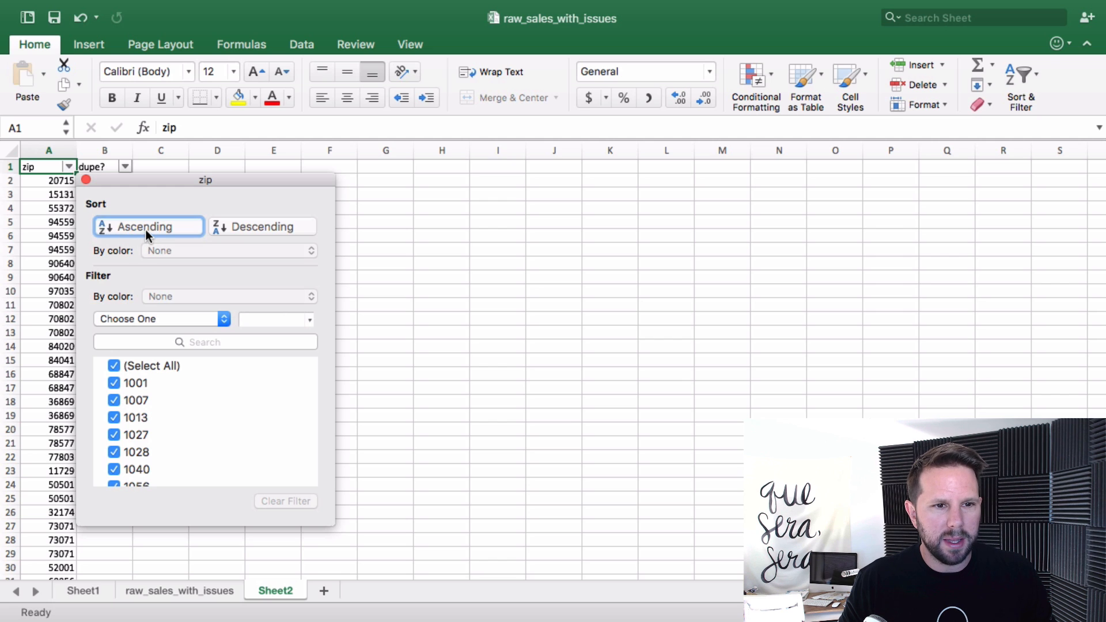
click(148, 227)
text(=)
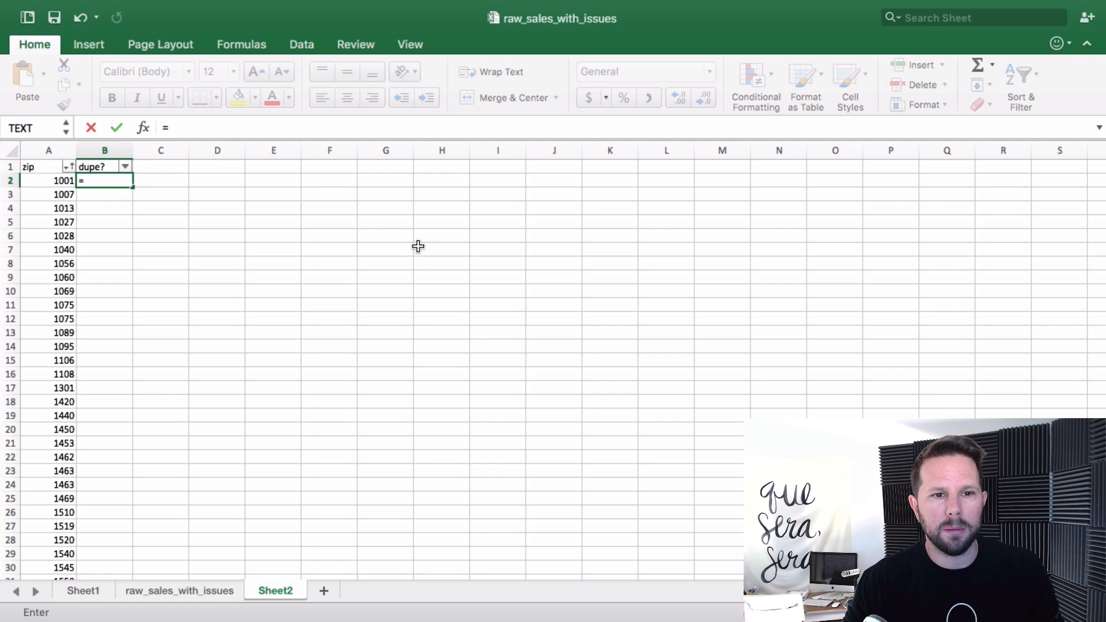
Enter =COUNTIF(A1:A1,A2) in B2 to count earlier occurrences of each zip.
text(countif()
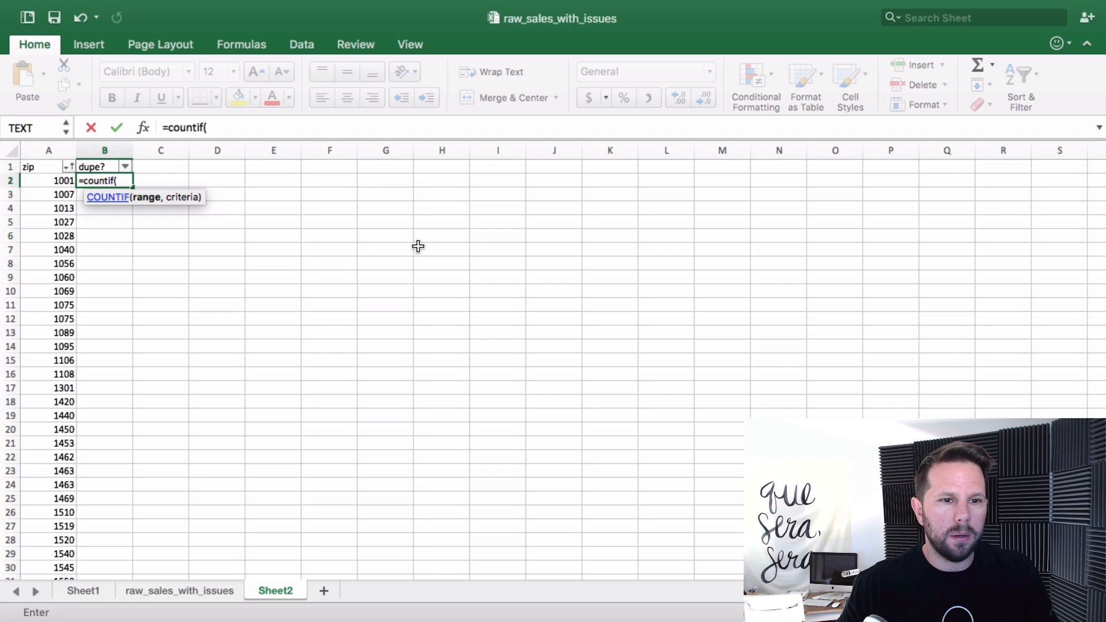
click(48, 181)
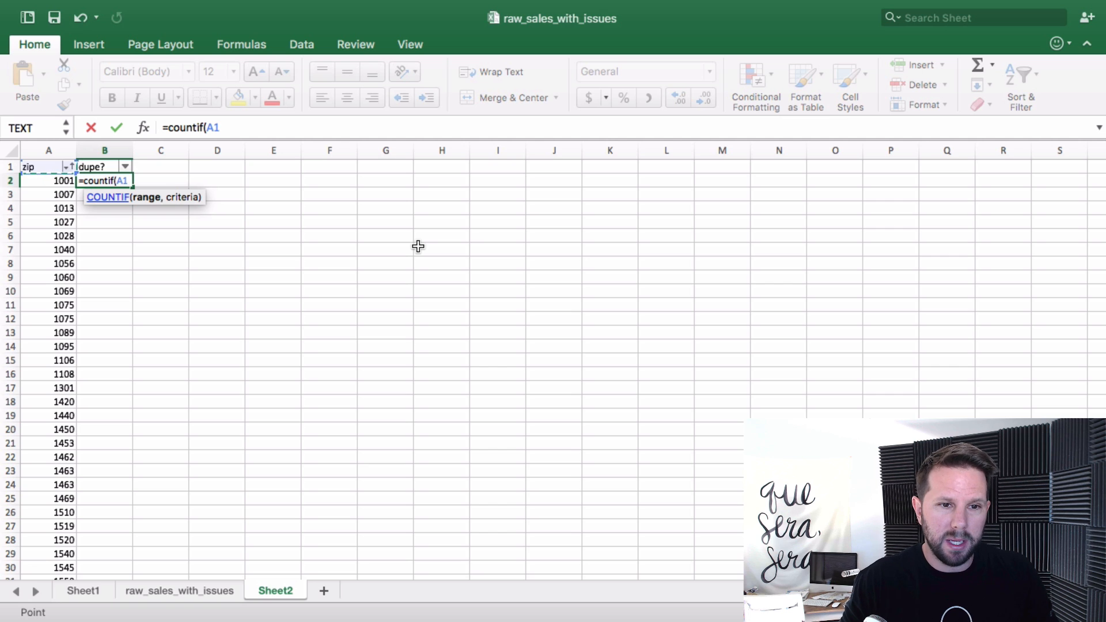
text(:)
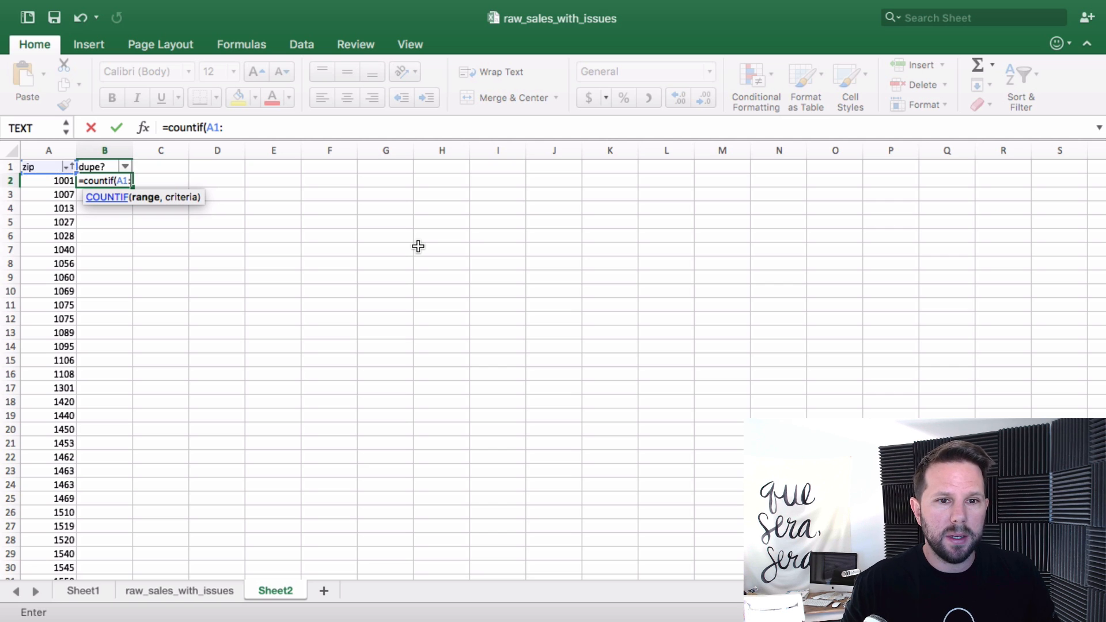
text(:a1,A2)
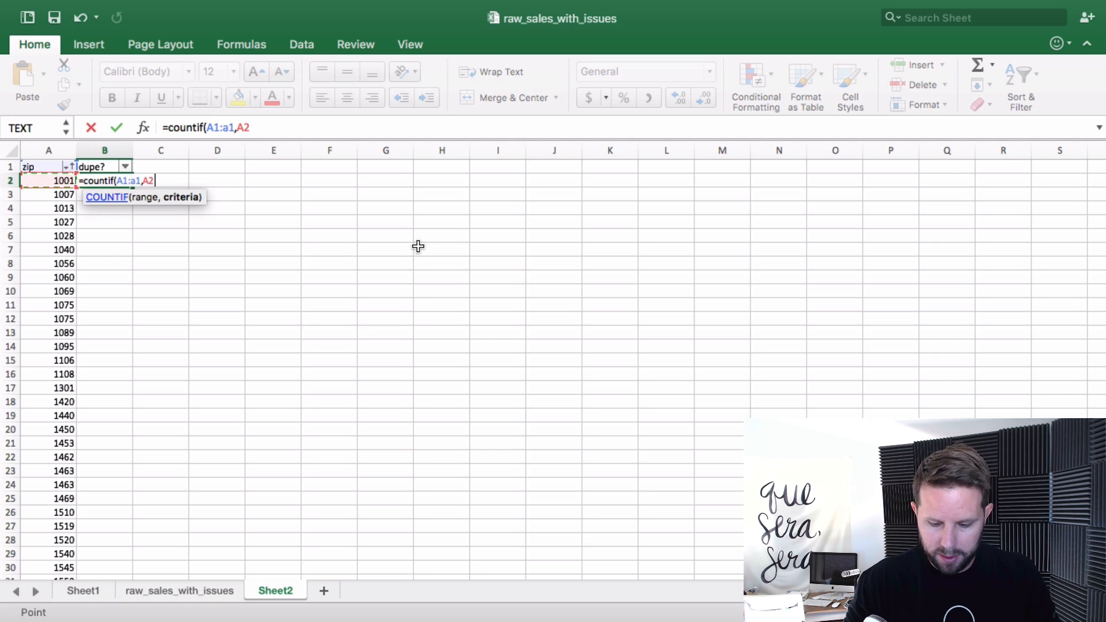
key(Return)
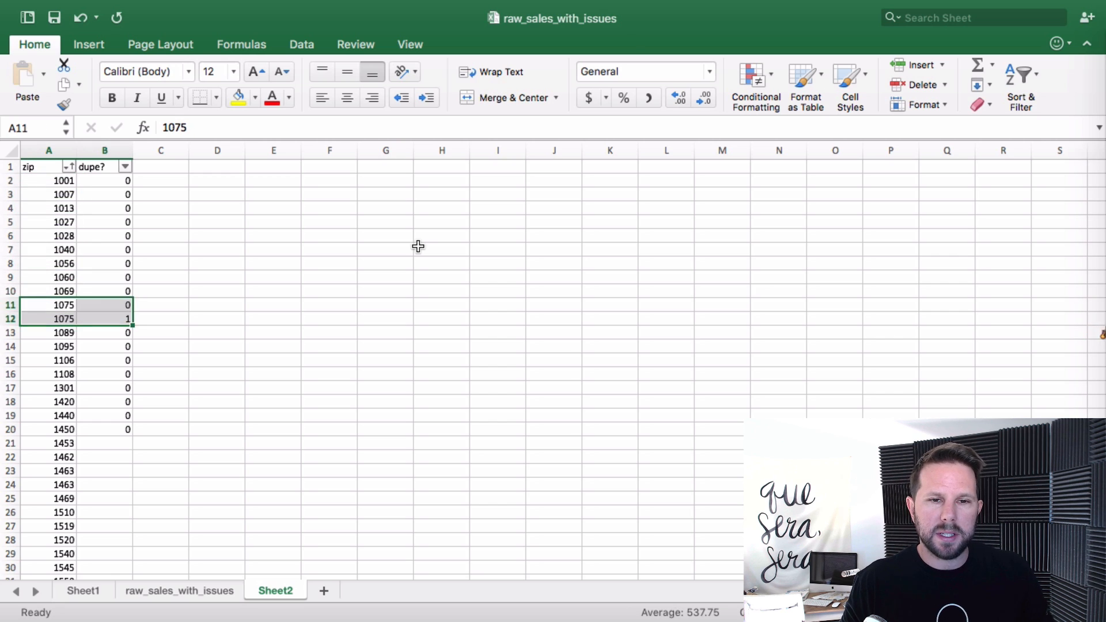
Lock the range start as =COUNTIF($A$1:A1,A2) and enter it into B2:B20.
click(105, 318)
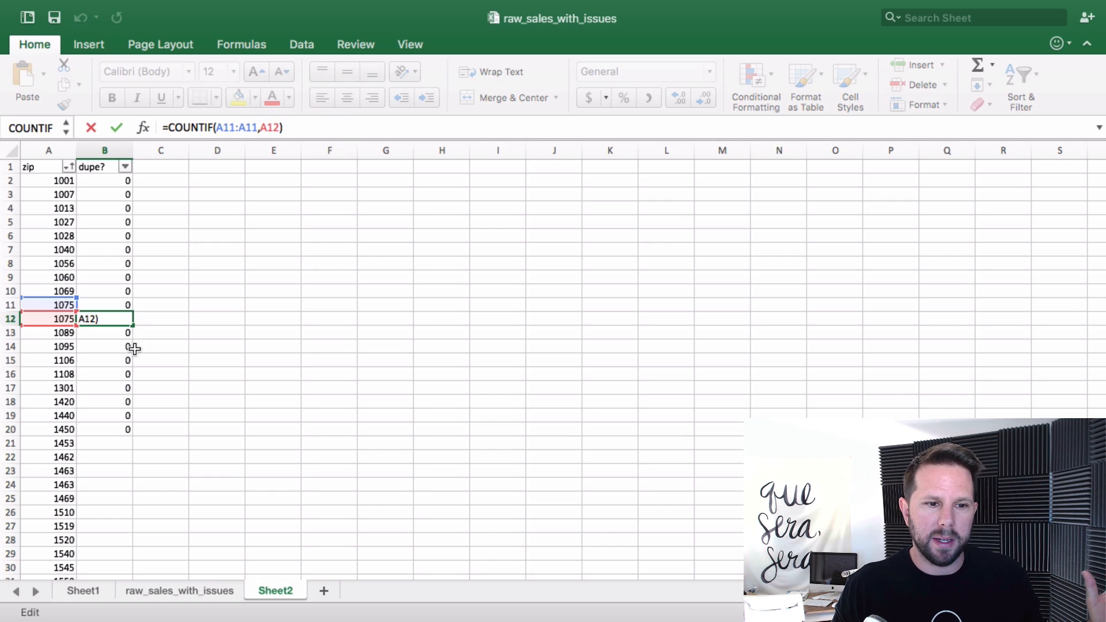
mouse_move(217, 150)
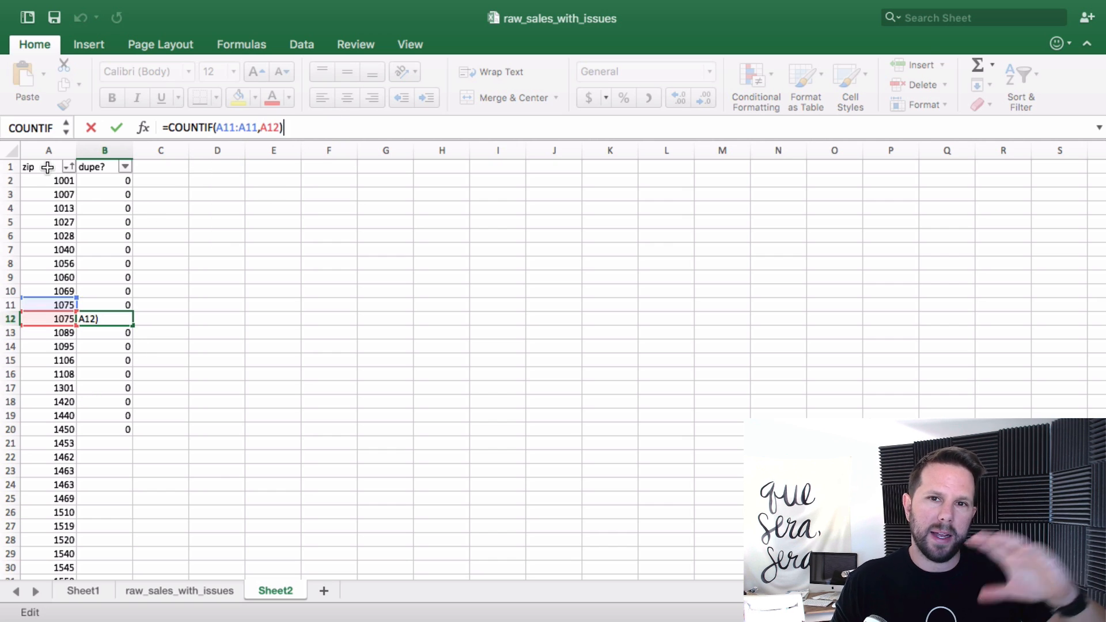
mouse_move(322, 145)
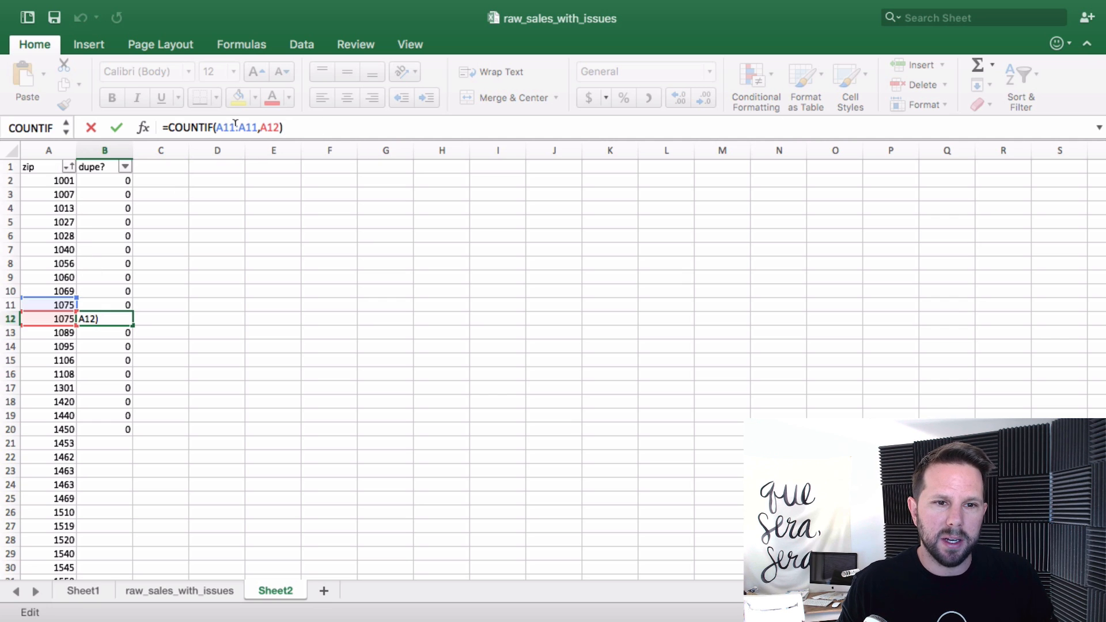
key(Return)
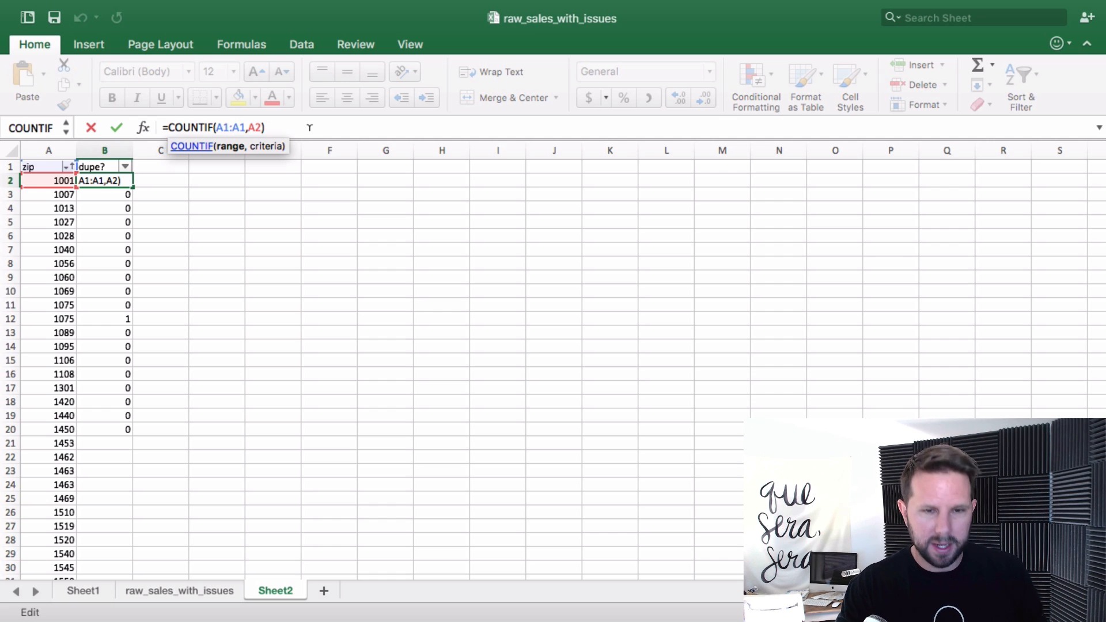
key(F4)
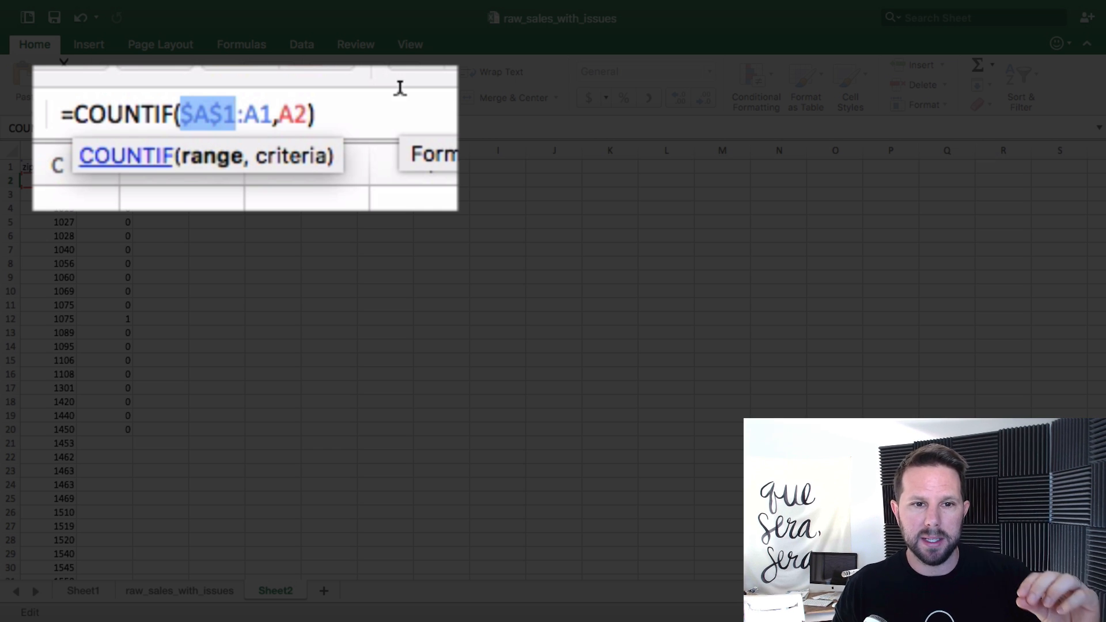
key(Return)
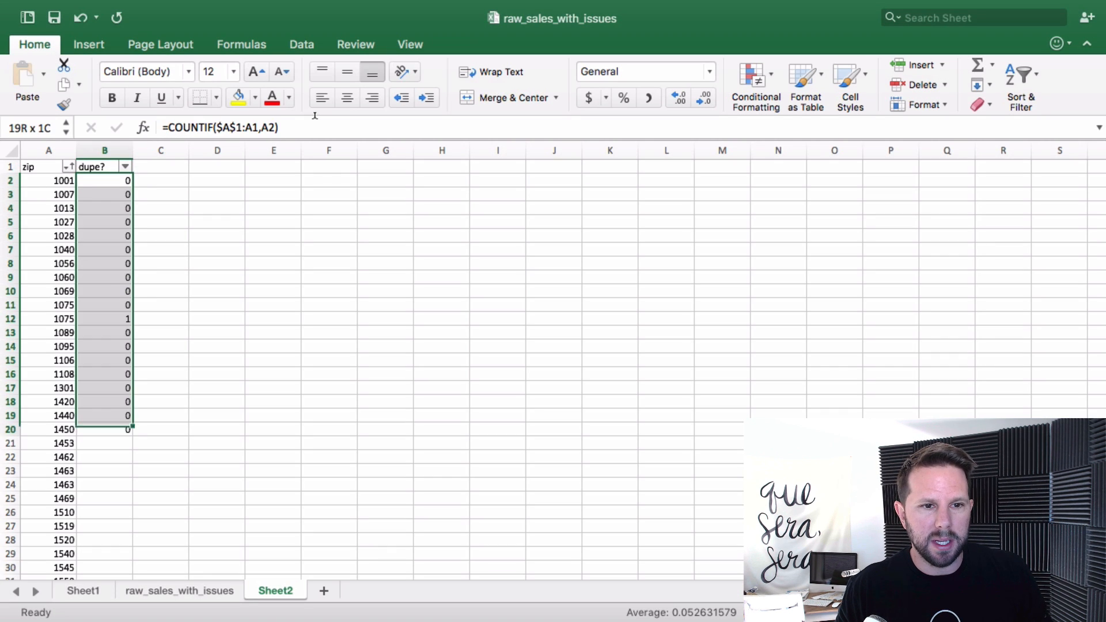
Check the anchored B2 formula and fill it down the zip list to row 8400.
click(105, 179)
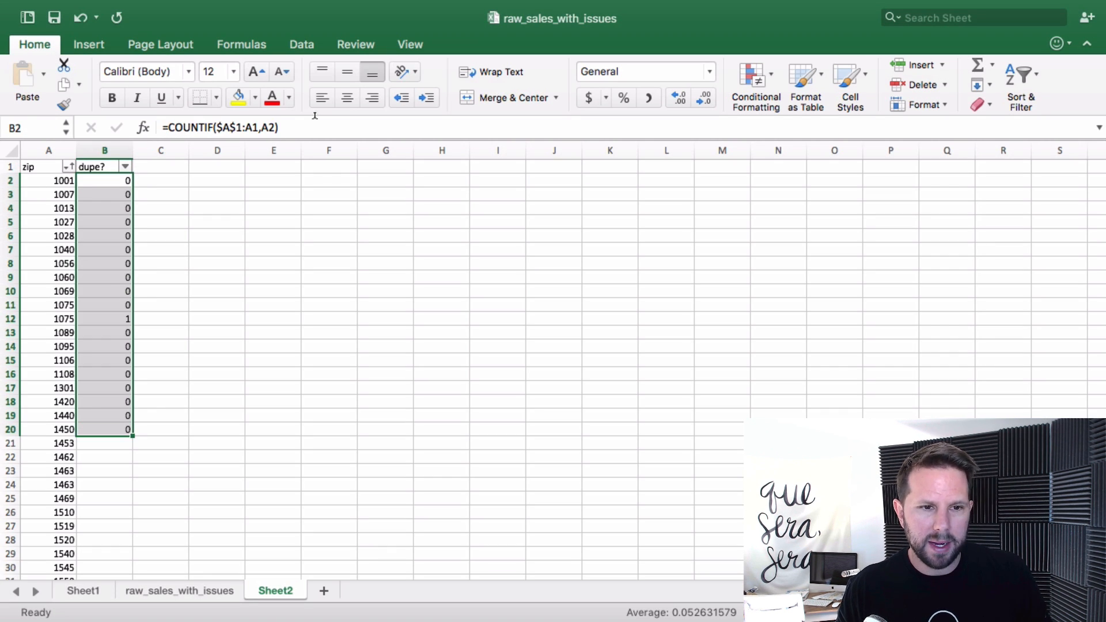
click(105, 166)
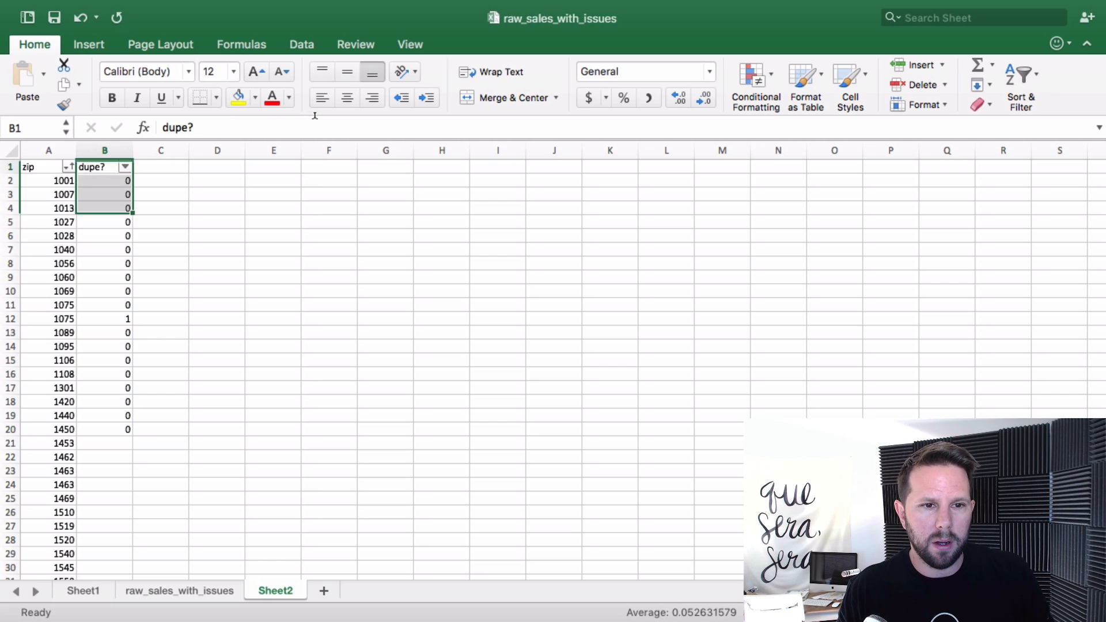
click(104, 248)
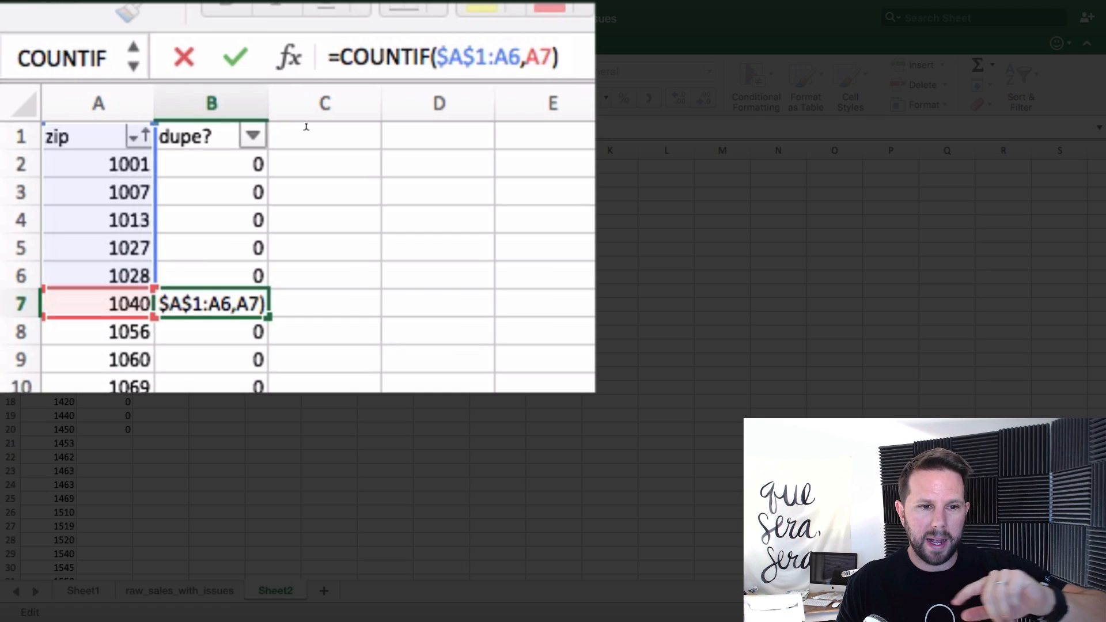
key(Return)
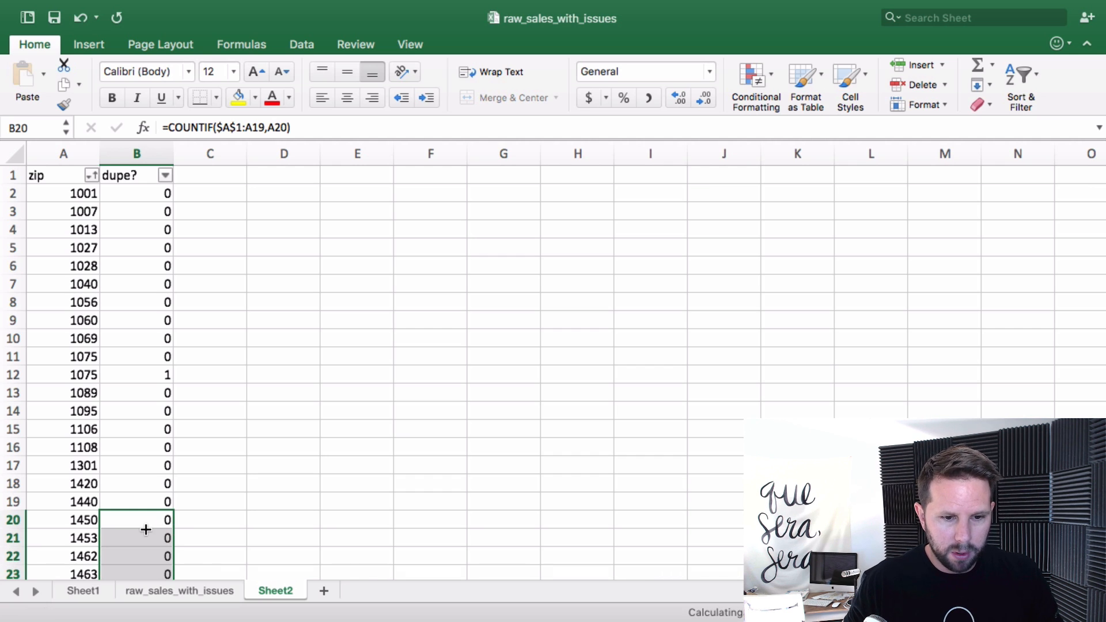
mouse_move(147, 522)
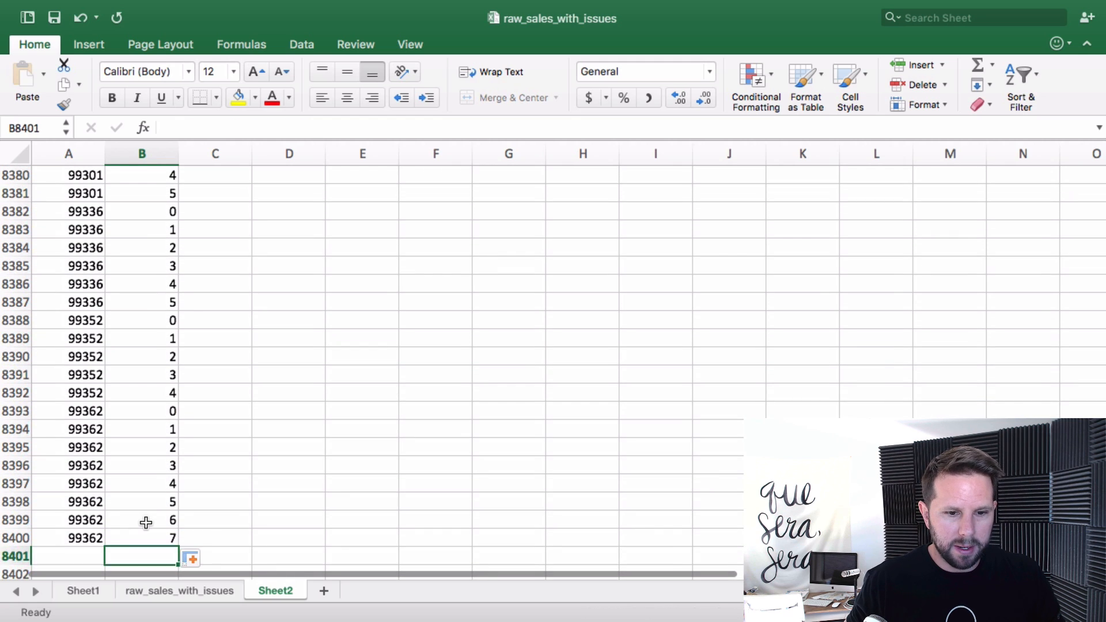
click(68, 447)
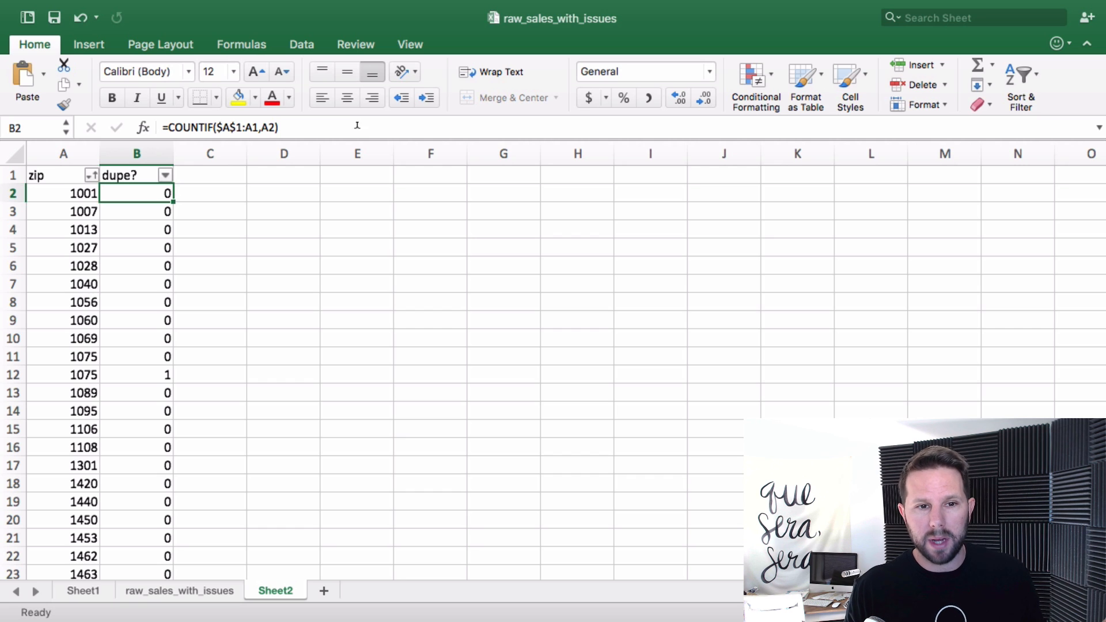
mouse_move(210, 140)
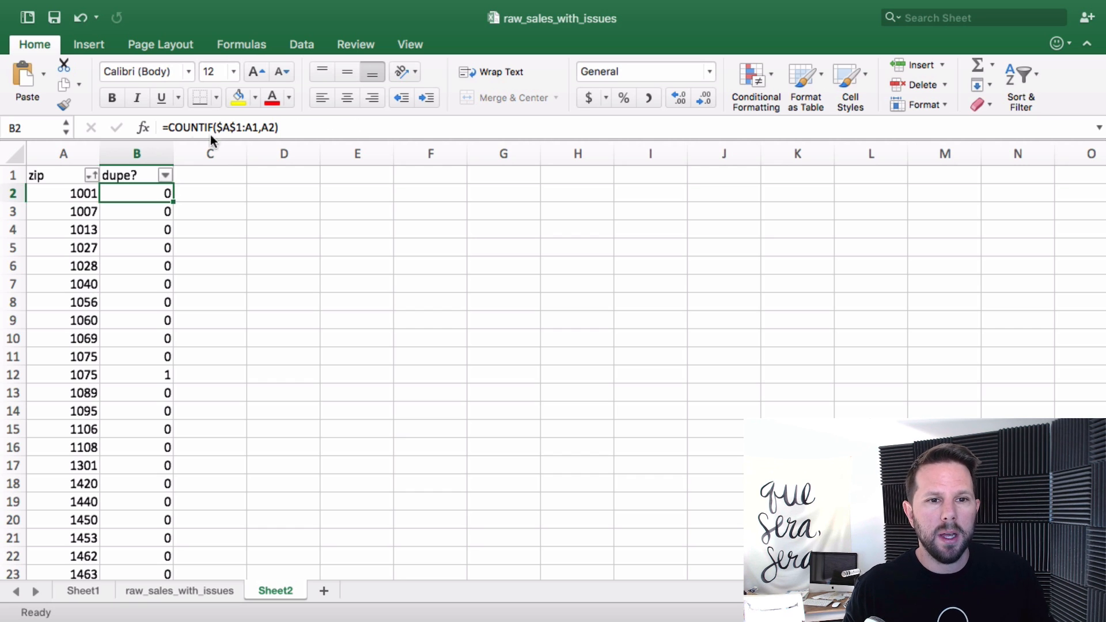
Rewrite B2 as =IF(COUNTIF($A$1:A1,A2)>0,1,0) and fill the 1/0 flag down the column.
double_click(137, 193)
text(if()
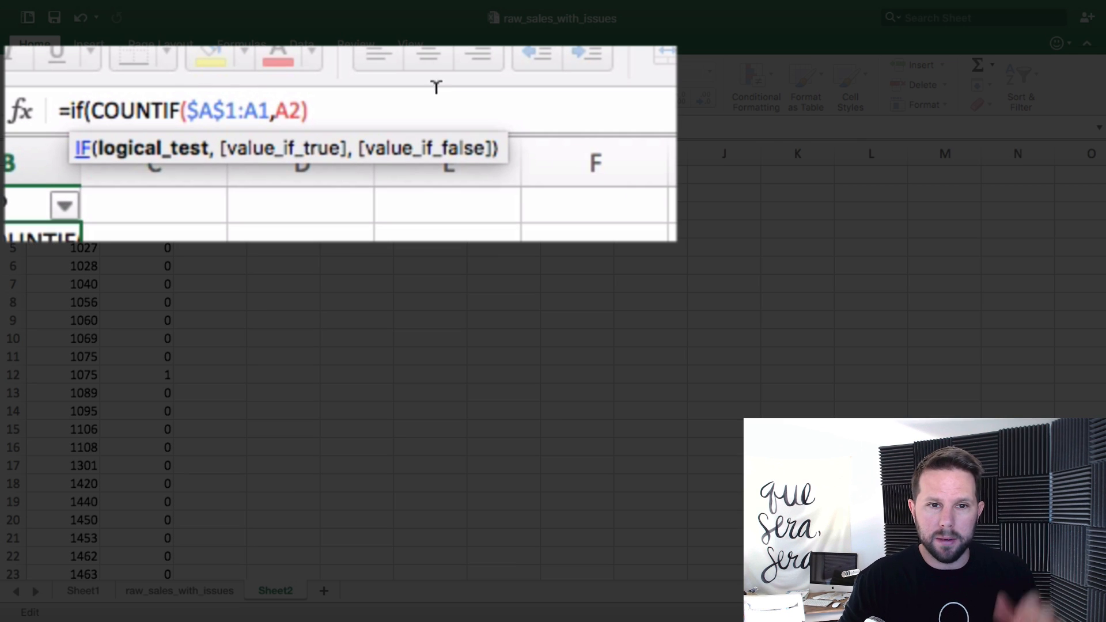
text(>)
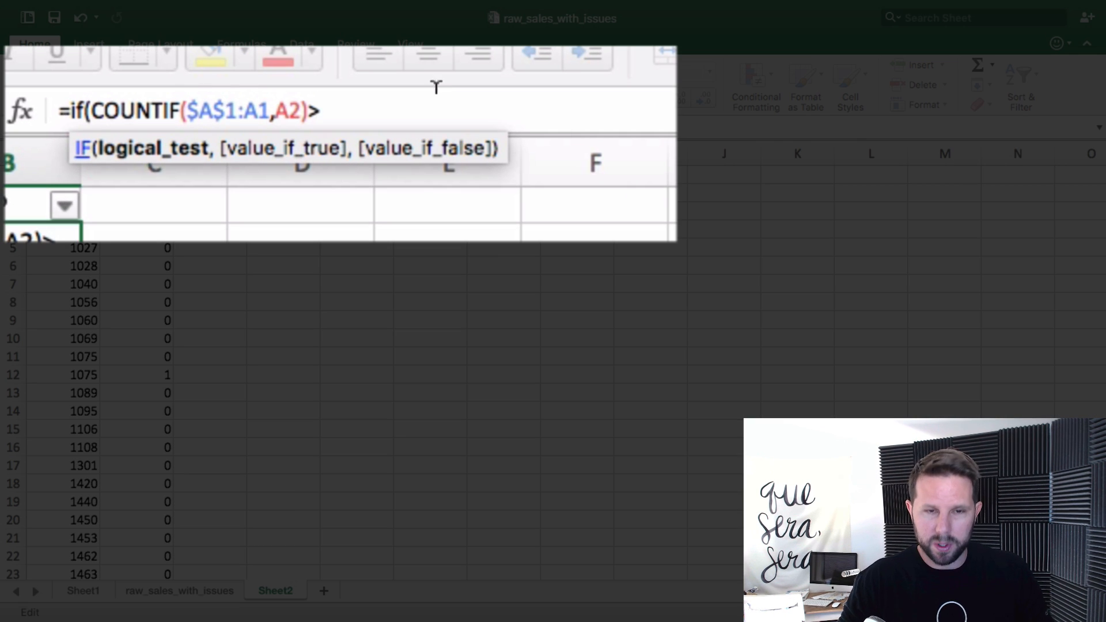
text(0)
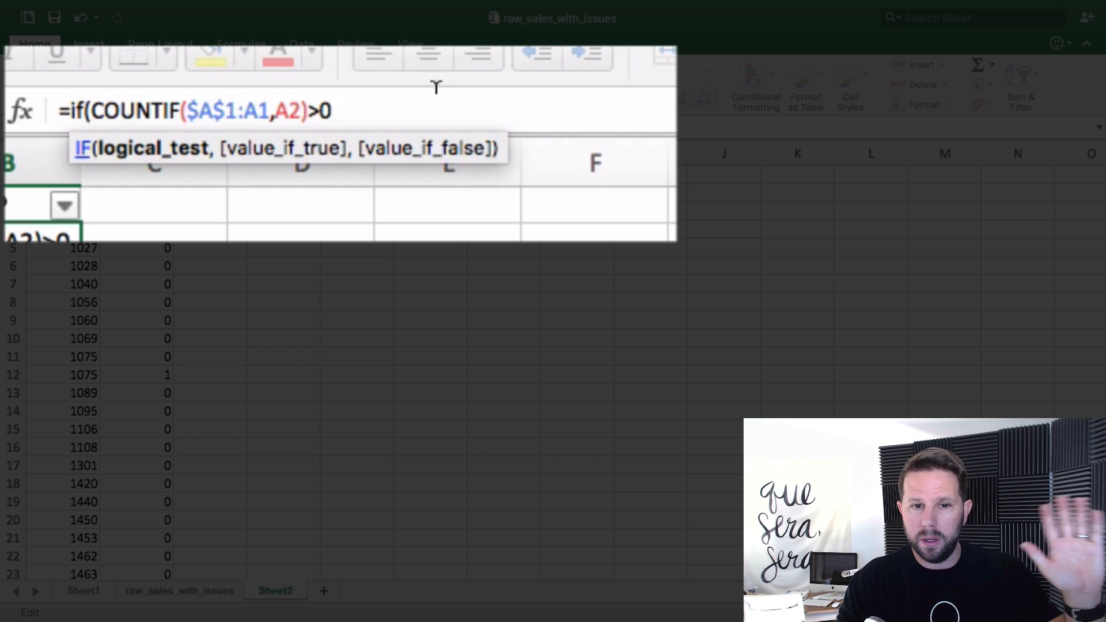
text(,)
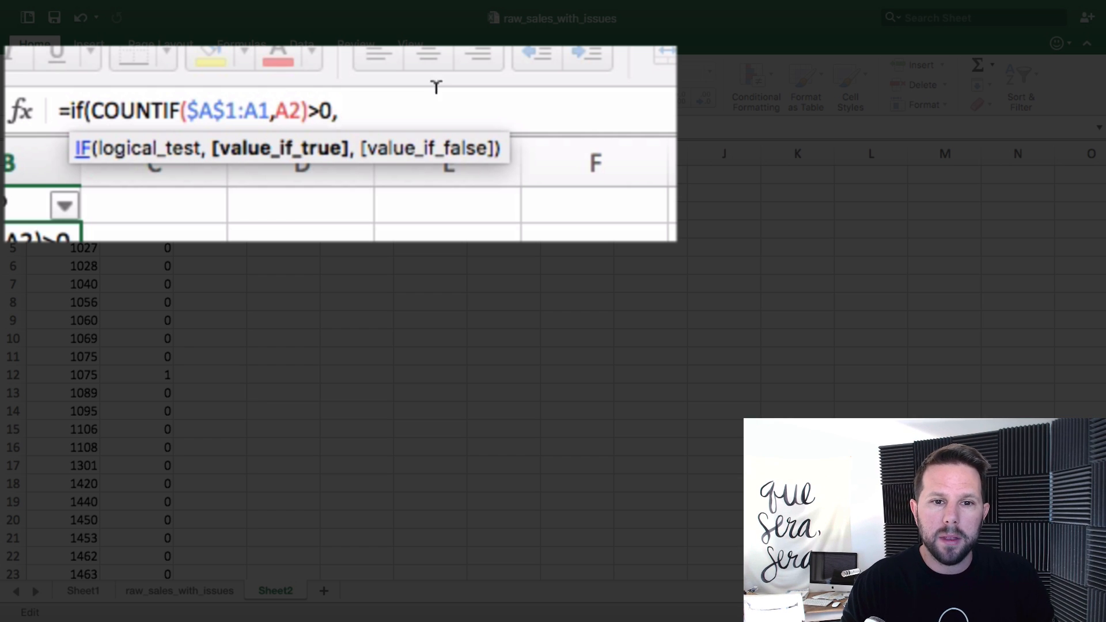
text(1)
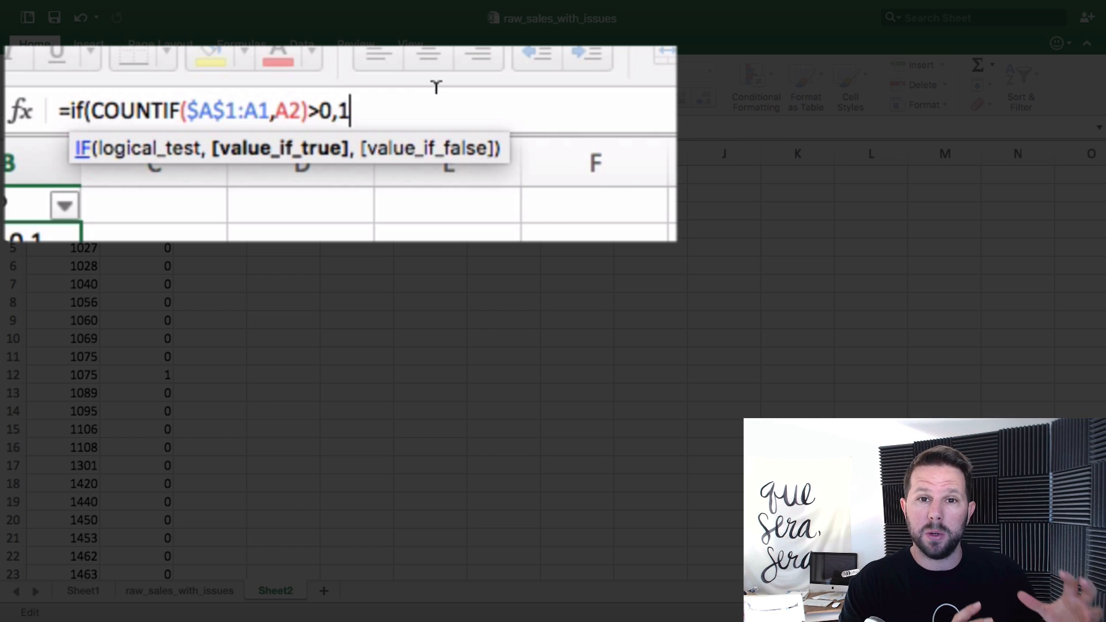
text(,)
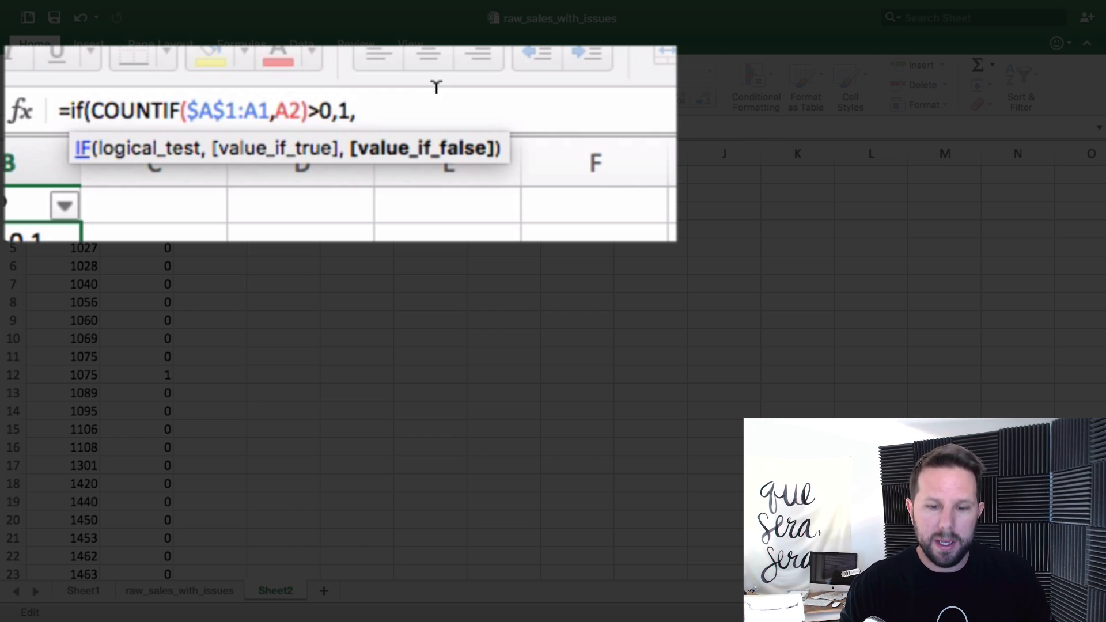
text(0))
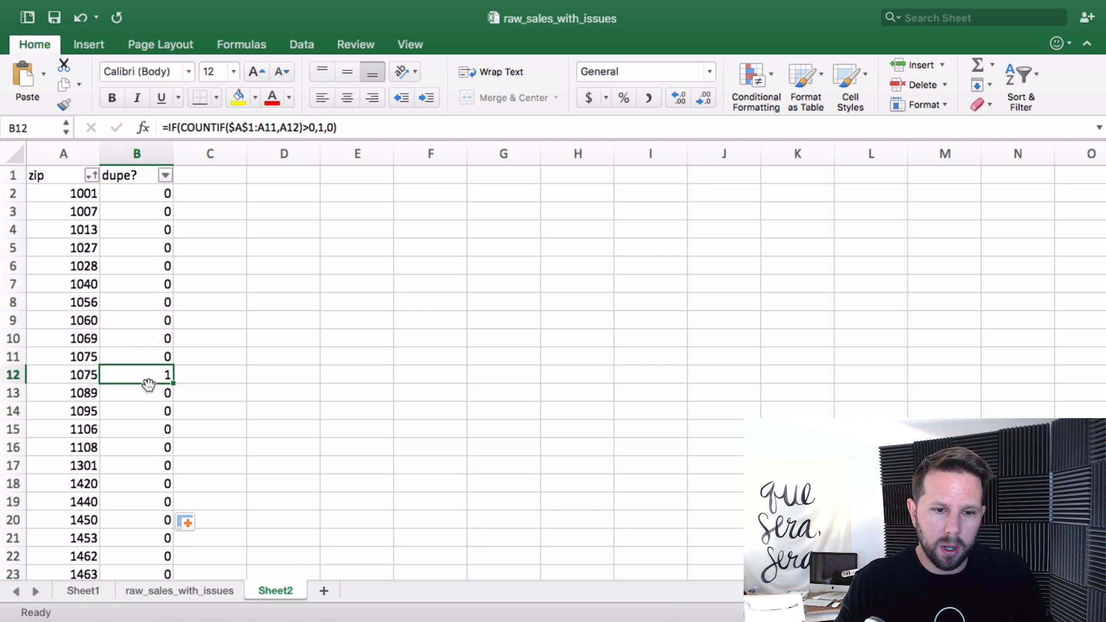
click(136, 428)
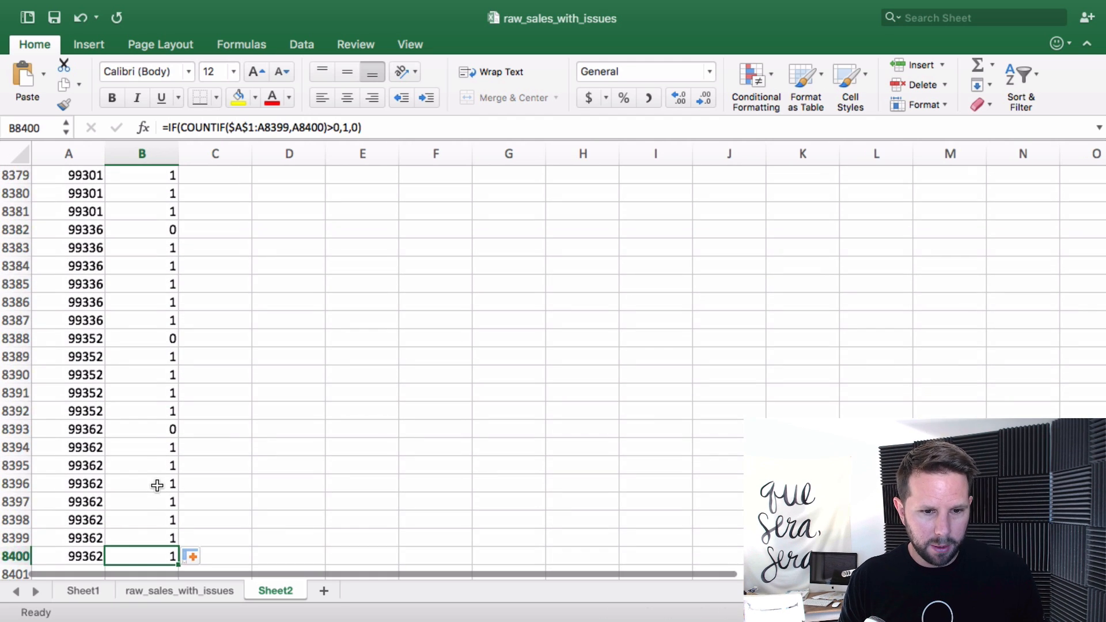
Fill the IF flag down to B8400 and copy the dupe? column.
click(141, 447)
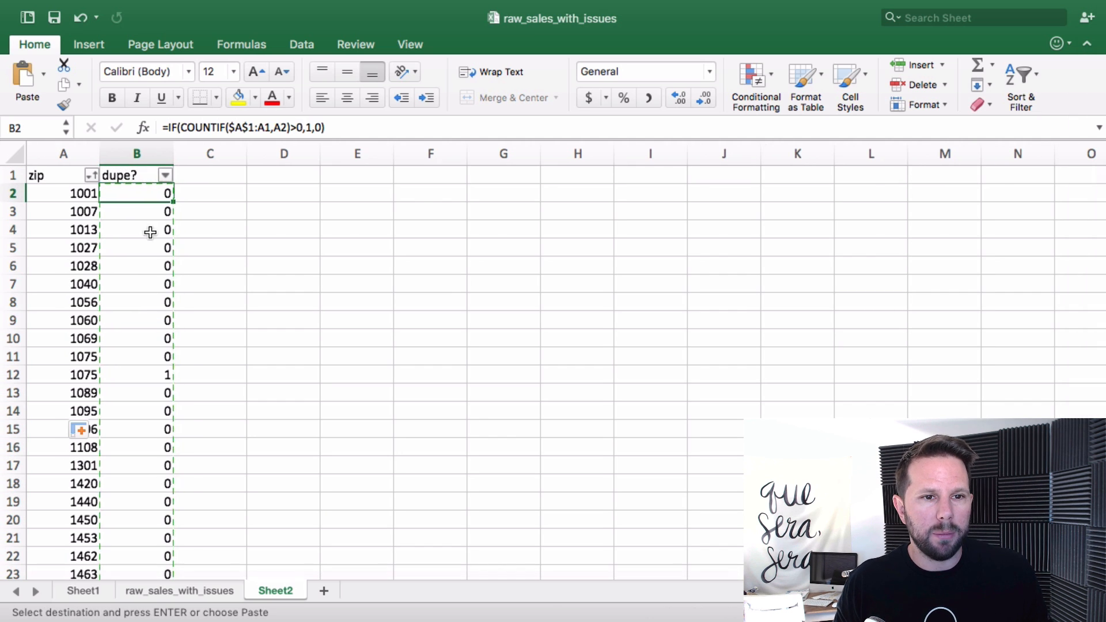
Paste the copied dupe? column back as values so B2 shows 0 instead of a formula.
click(26, 77)
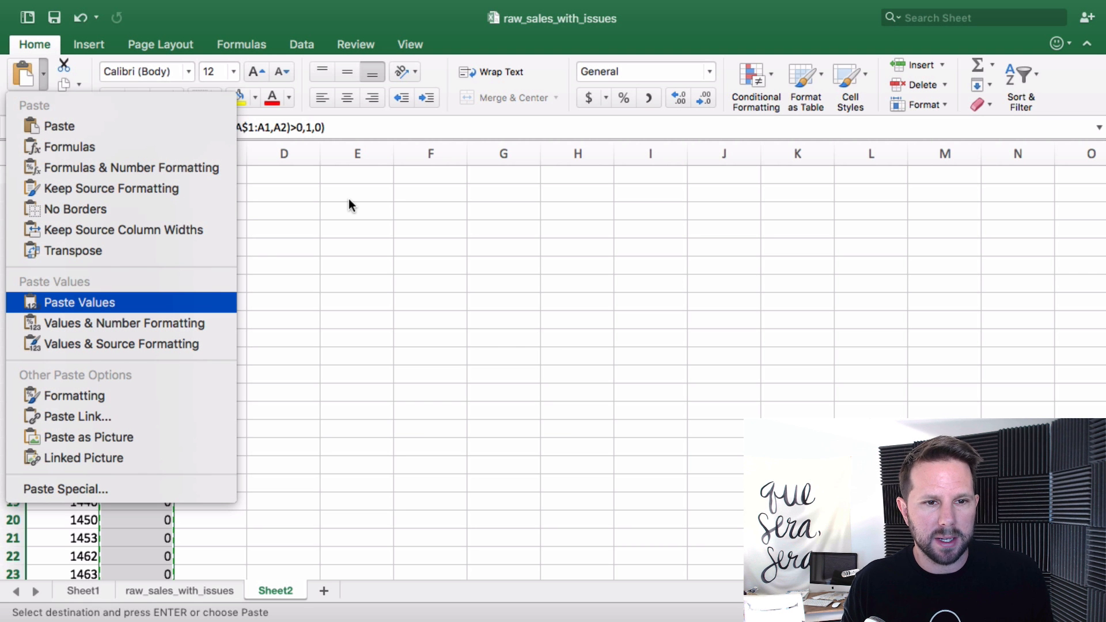
mouse_move(299, 237)
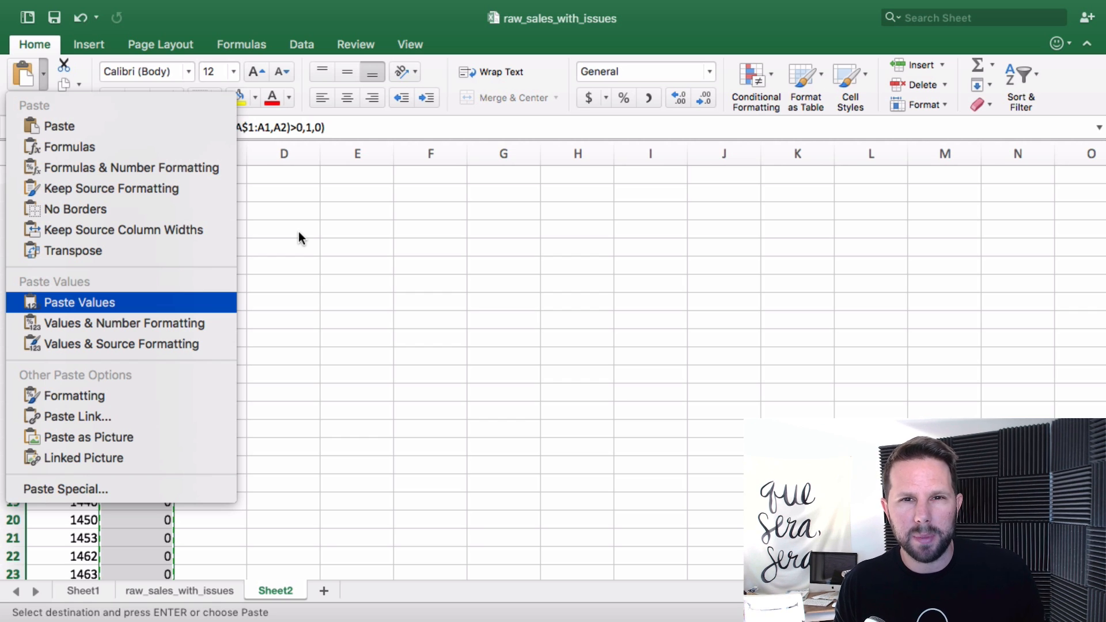
click(79, 302)
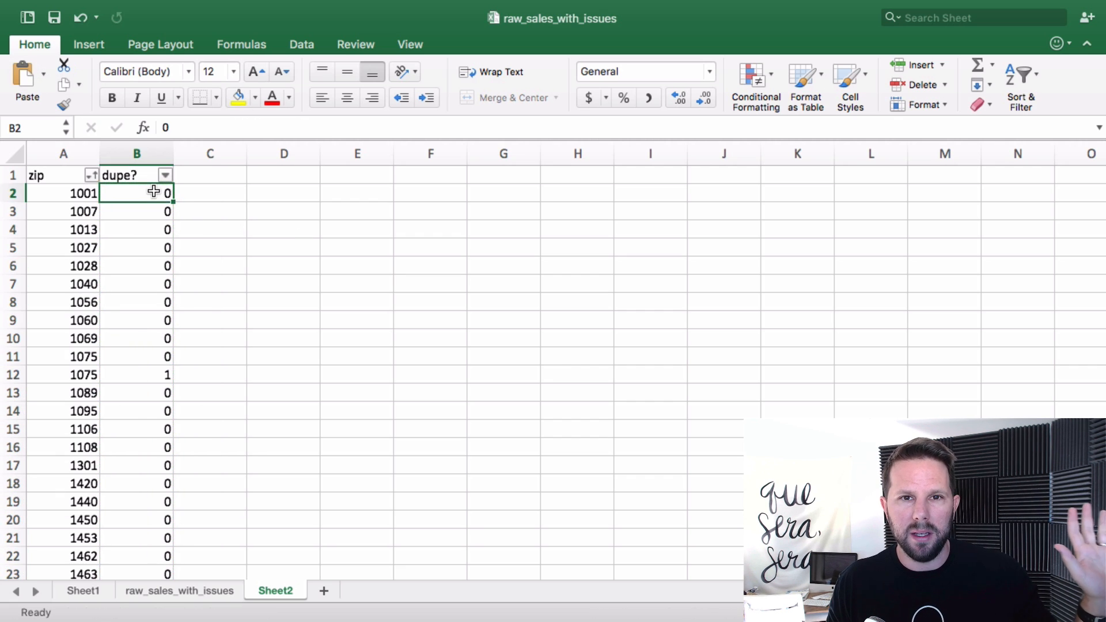
mouse_move(167, 183)
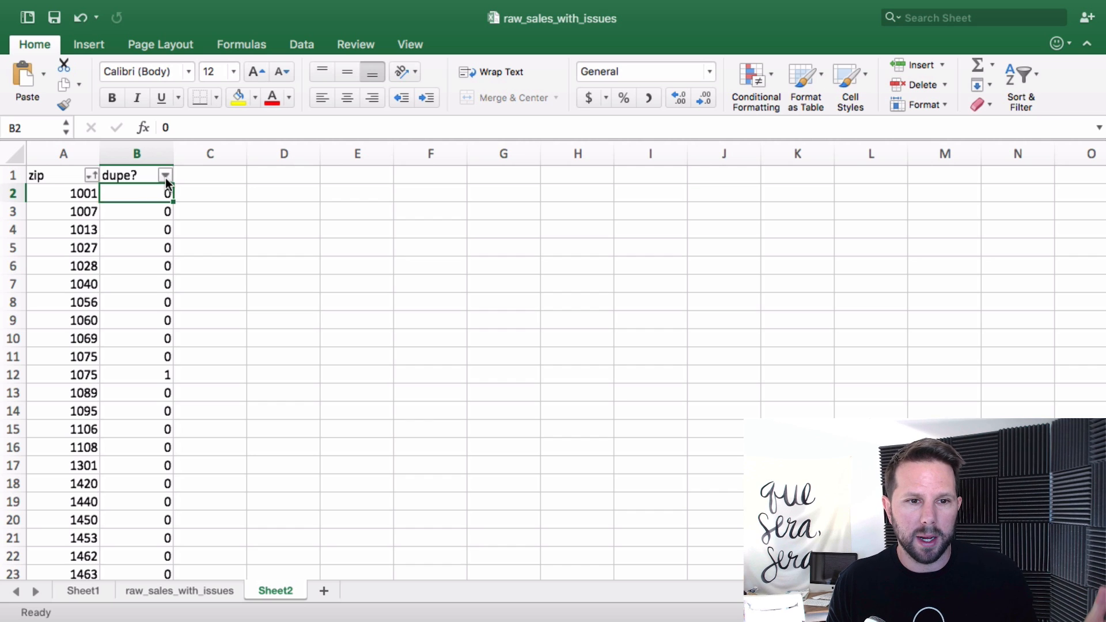
Use the dupe? AutoFilter to show only rows flagged 1 (6773 of 8399 records).
click(165, 175)
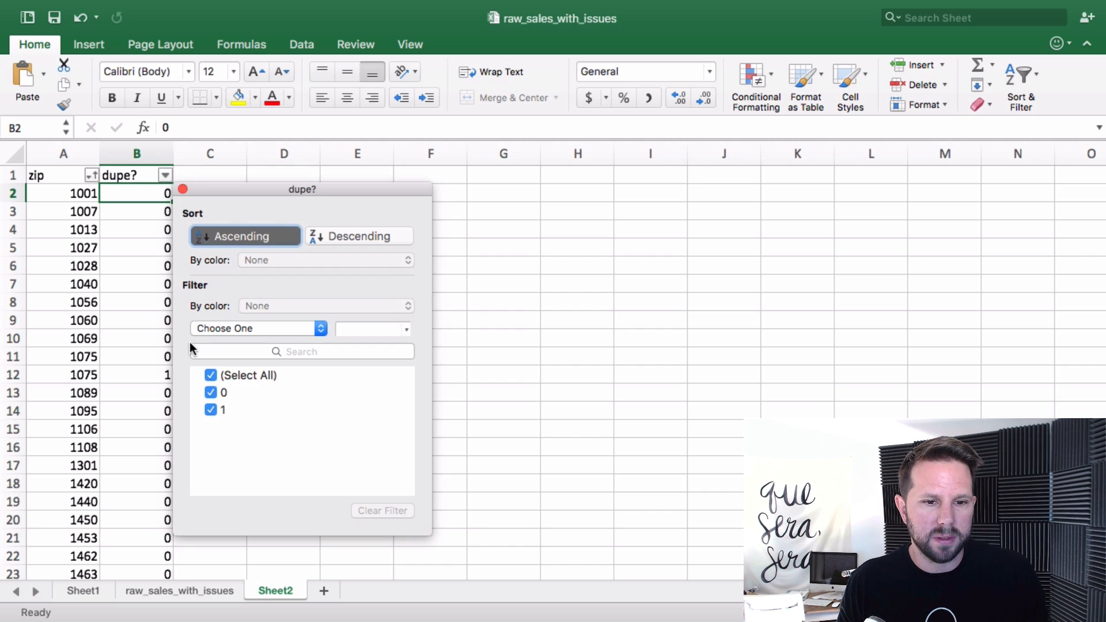
mouse_move(216, 401)
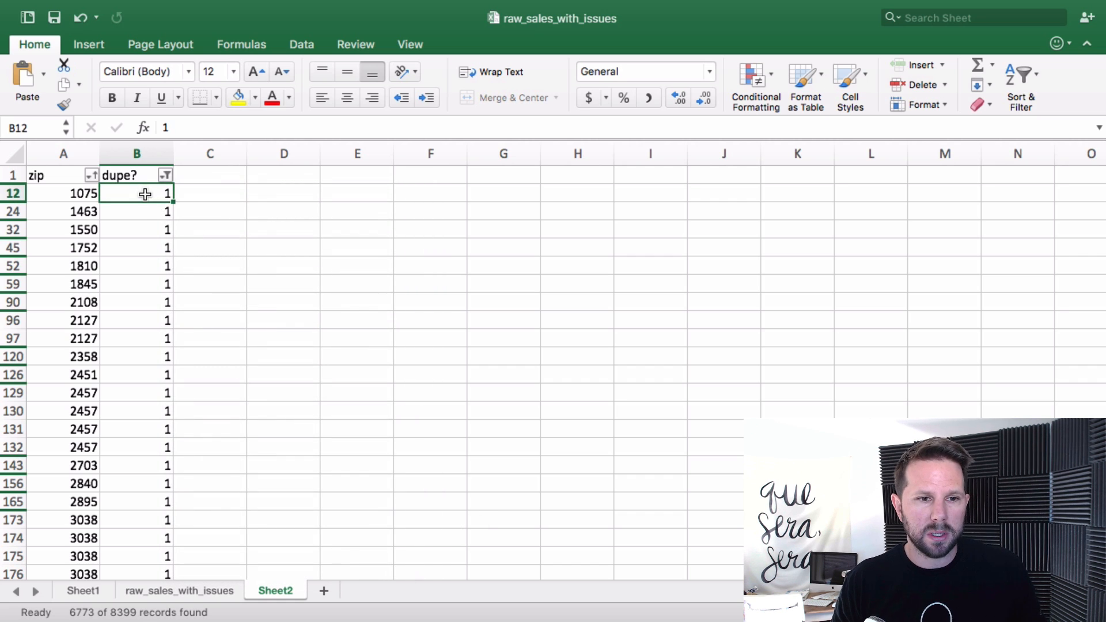
scroll(down, 3)
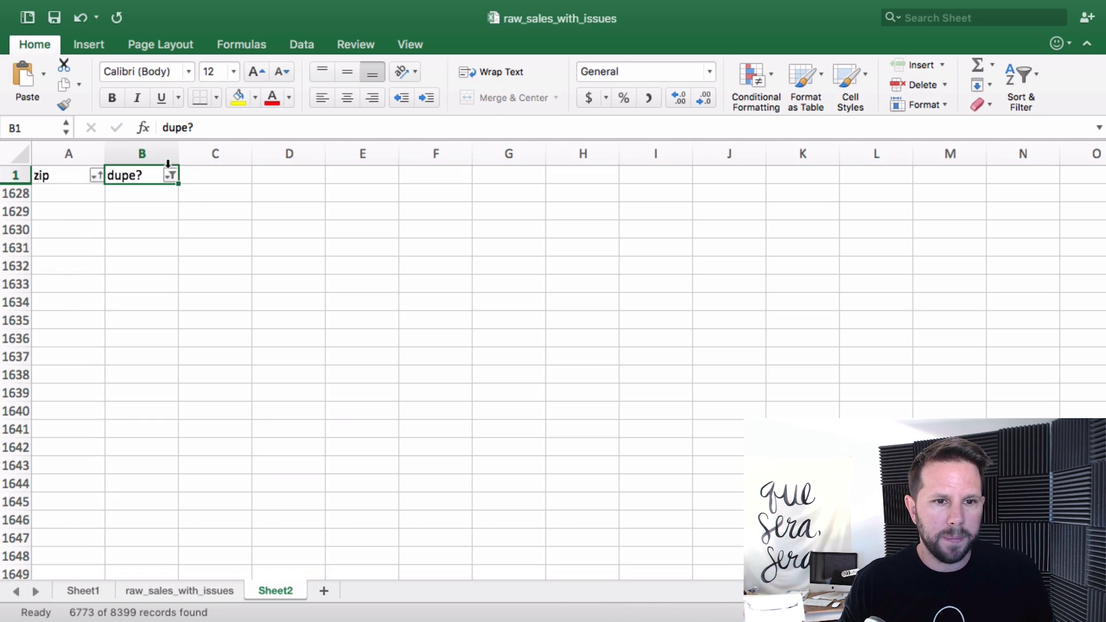
click(171, 175)
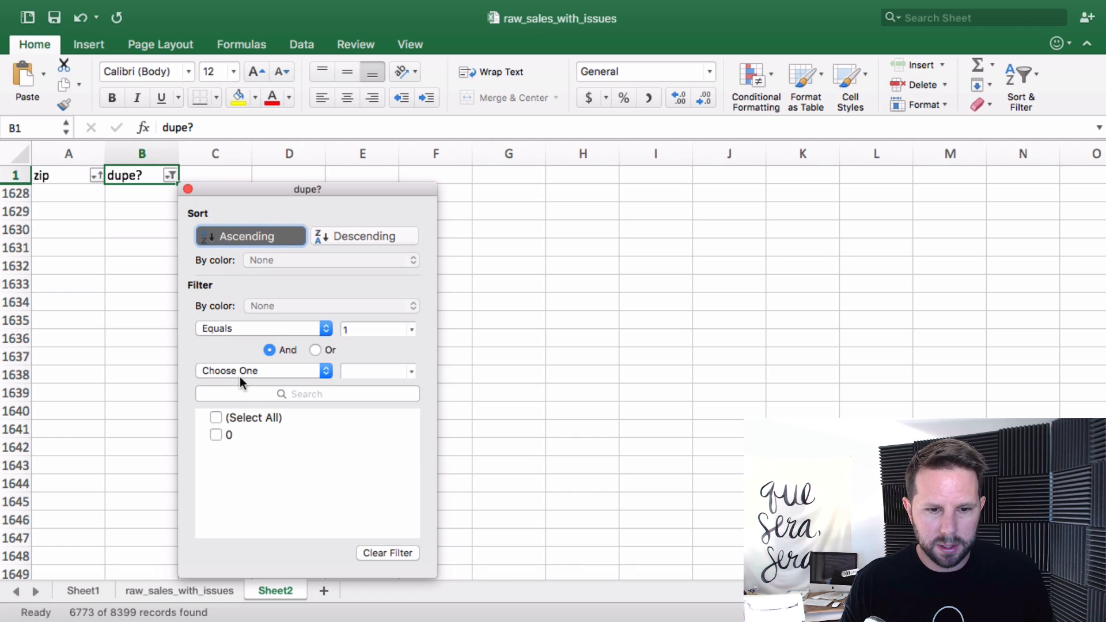